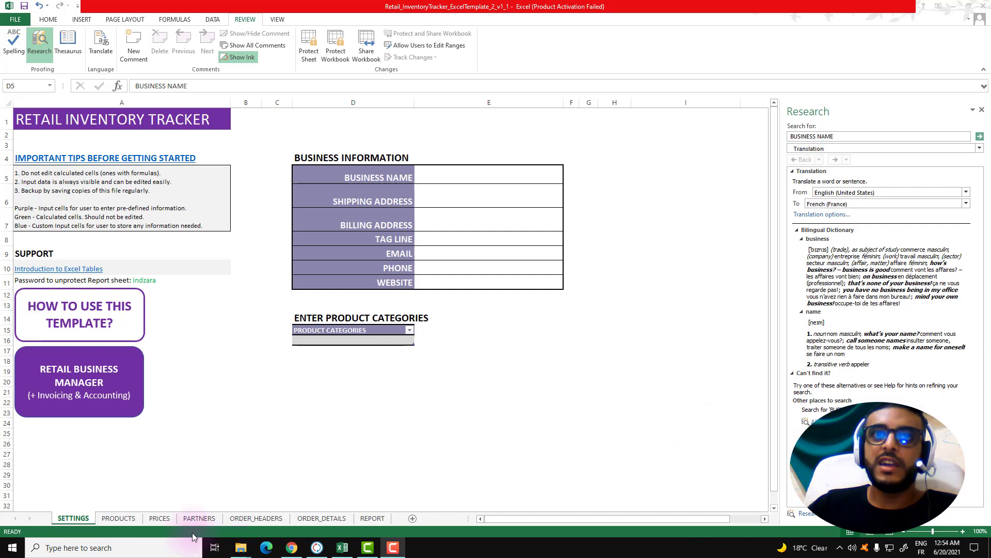
Review the workbook's product prices, order headers and report sheets, returning to settings
left_click(159, 517)
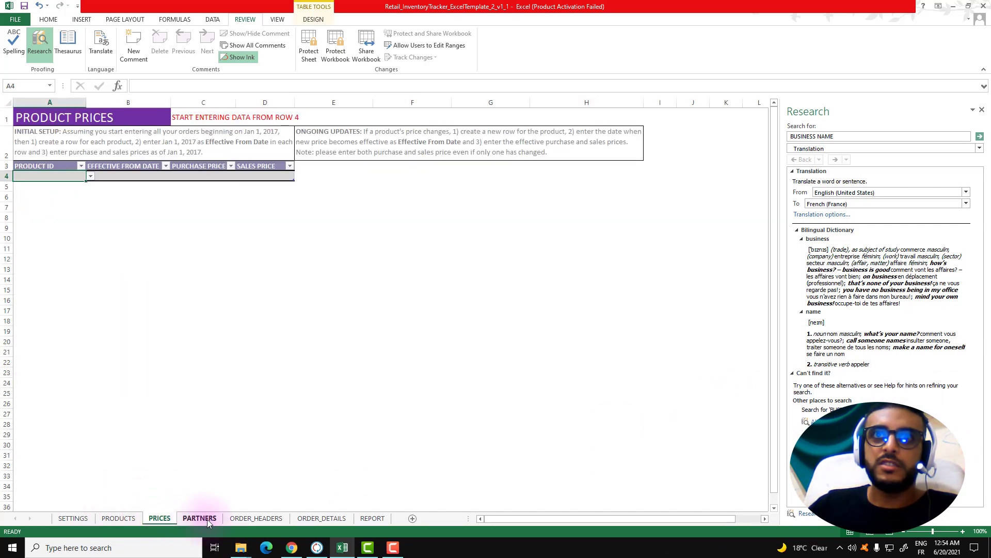
left_click(256, 517)
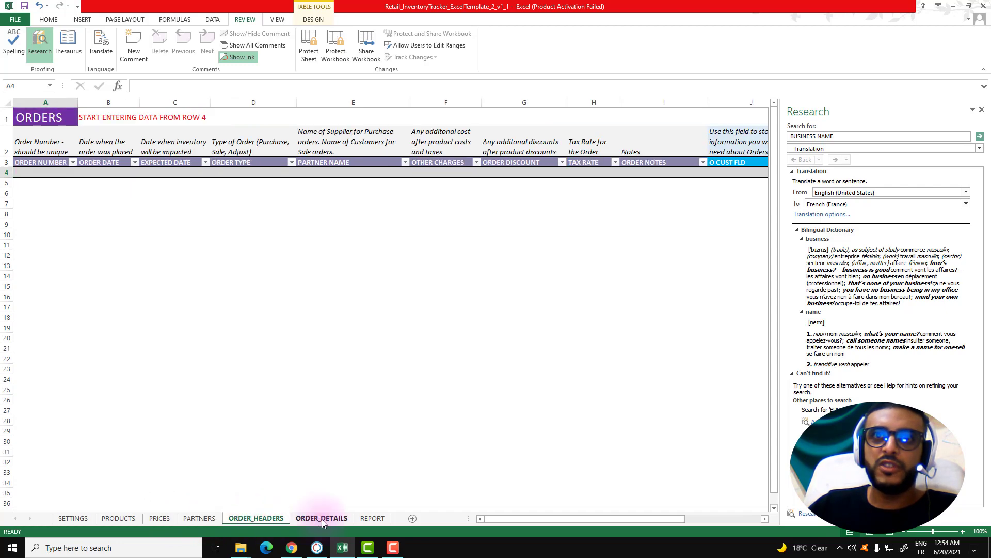
left_click(372, 518)
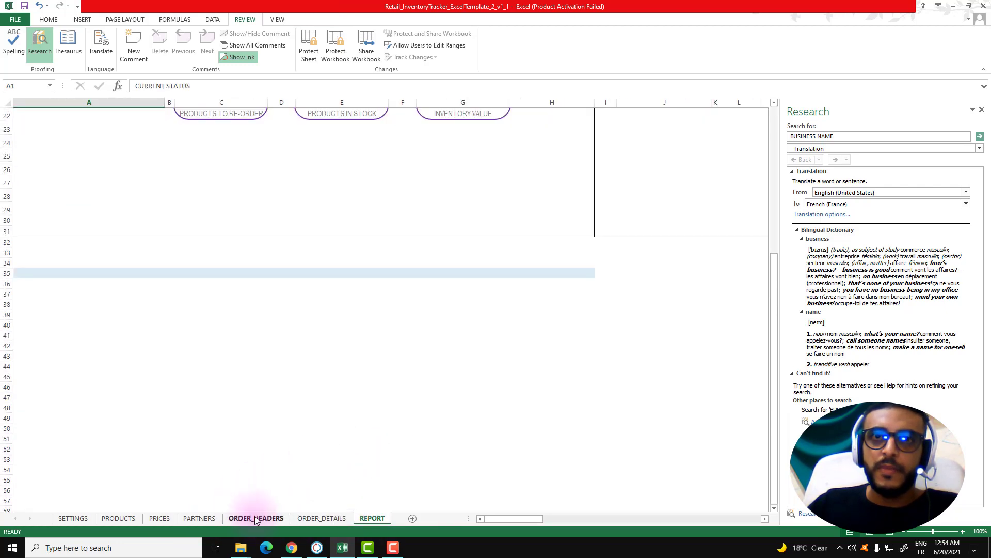
left_click(73, 517)
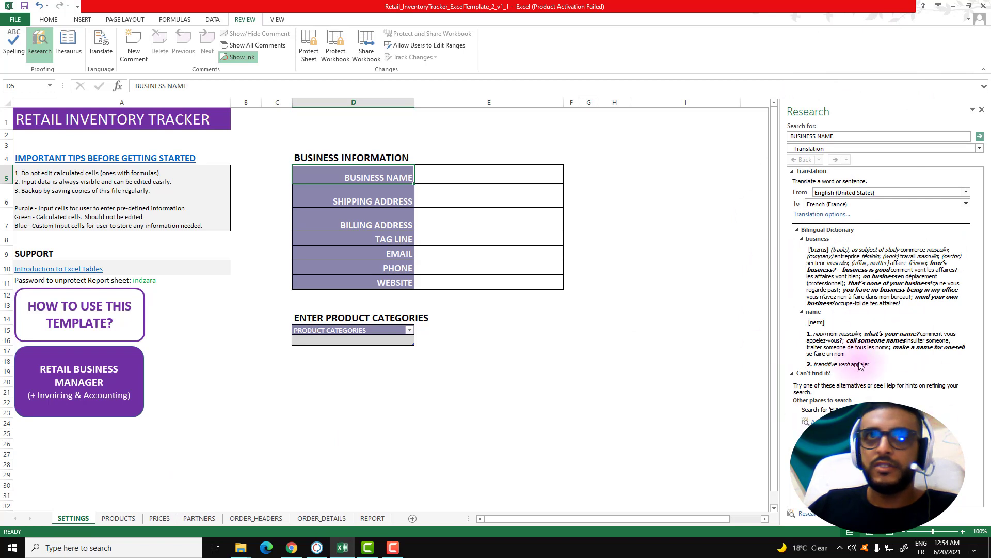
mouse_move(948, 313)
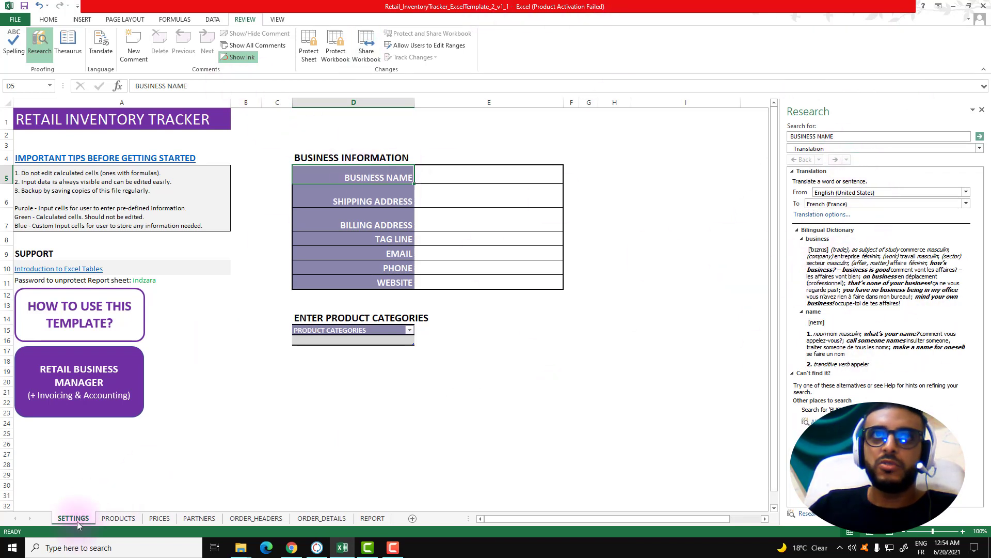
double_click(354, 176)
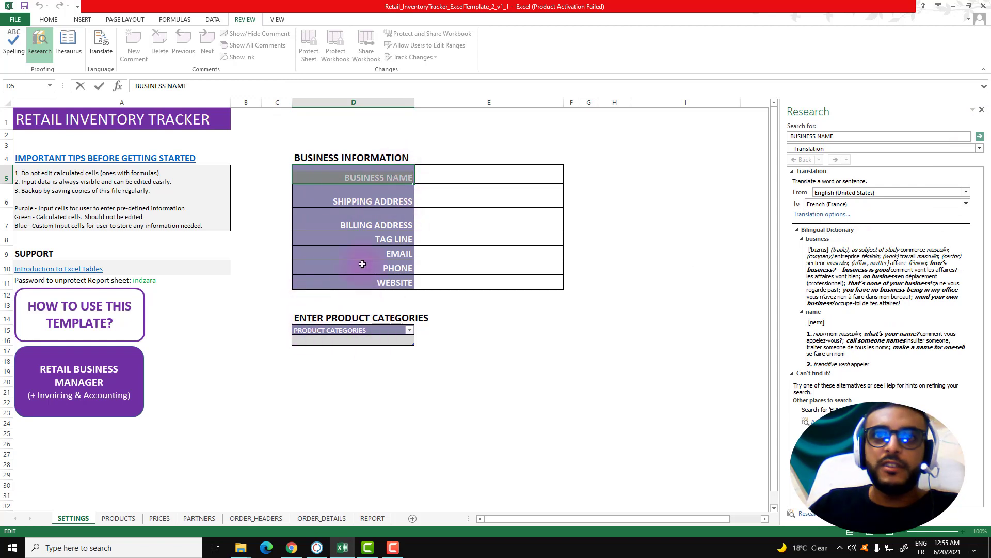
mouse_move(305, 402)
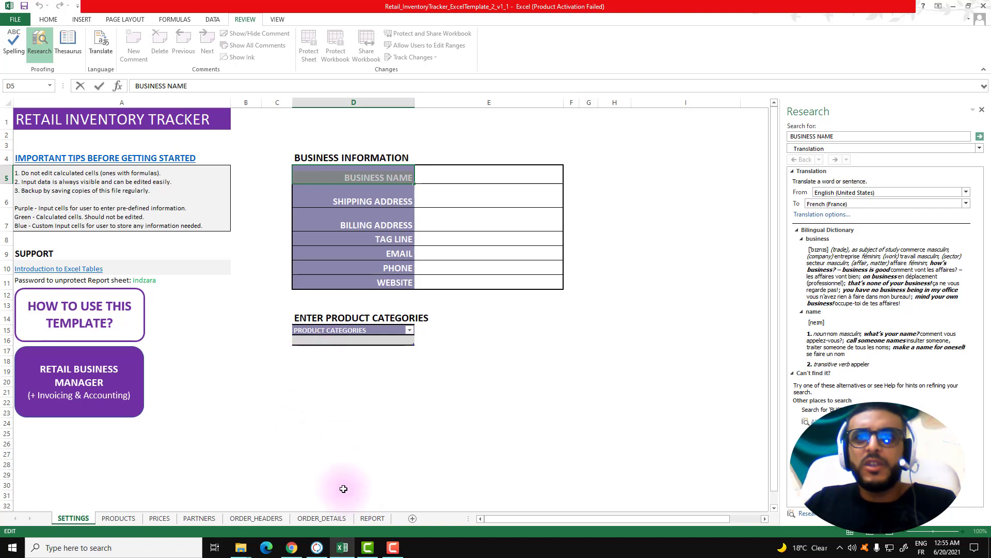
In a new browser tab, reach the Chrome Web Store via a Google search for extensions
left_click(292, 547)
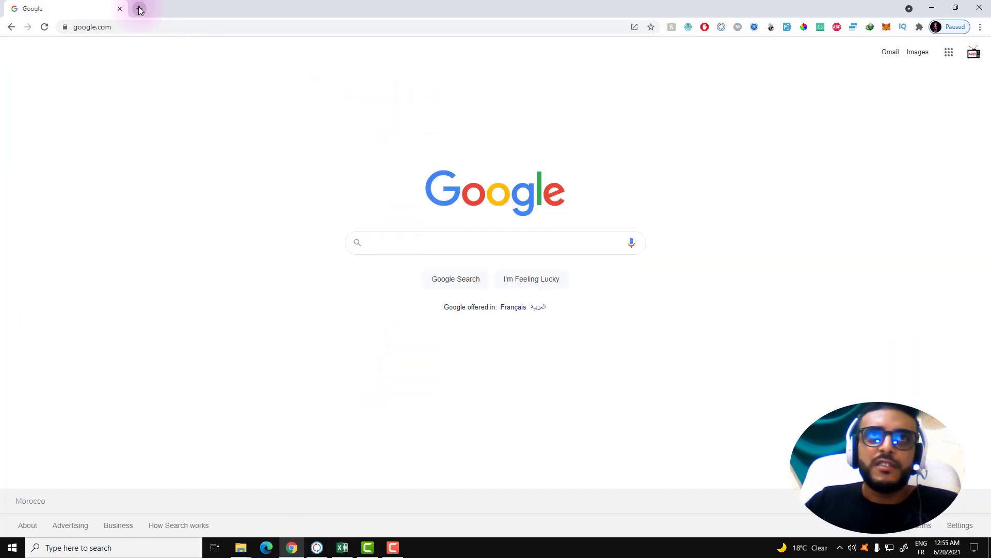
mouse_move(140, 10)
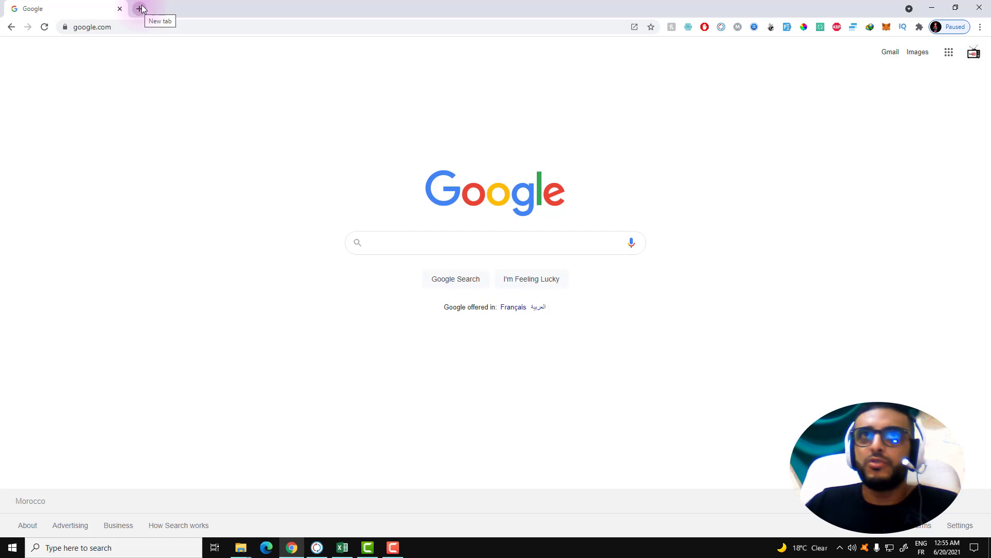
mouse_move(252, 17)
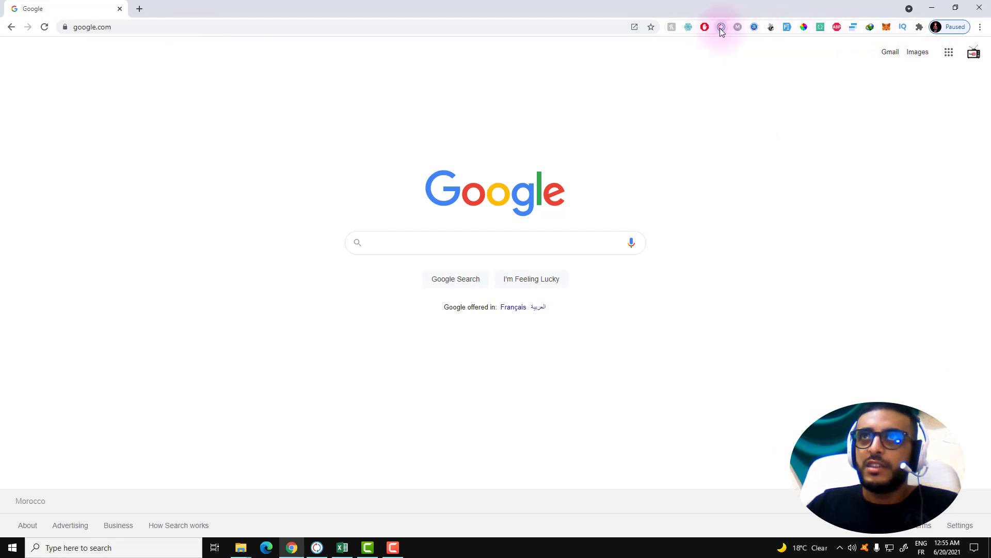
mouse_move(721, 27)
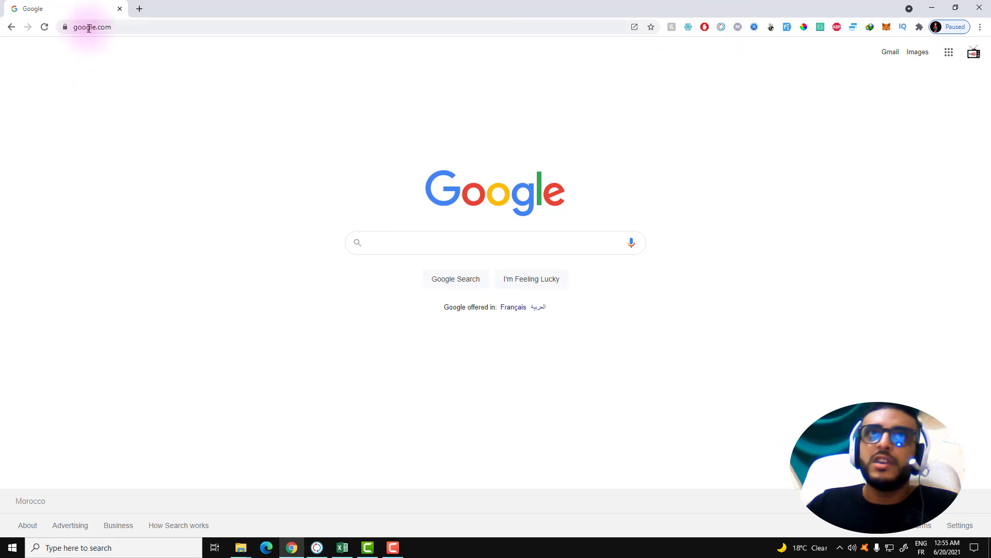
mouse_move(139, 12)
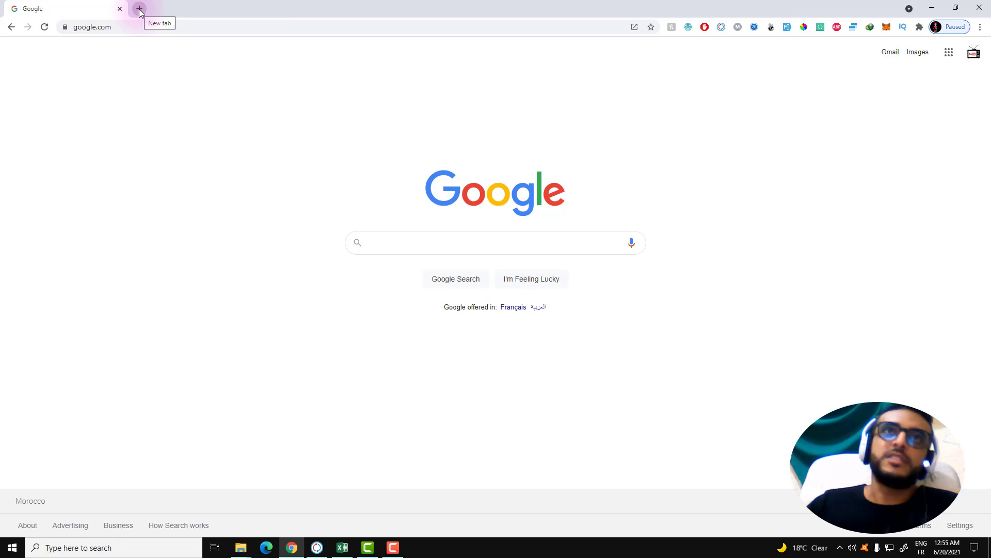
left_click(139, 9)
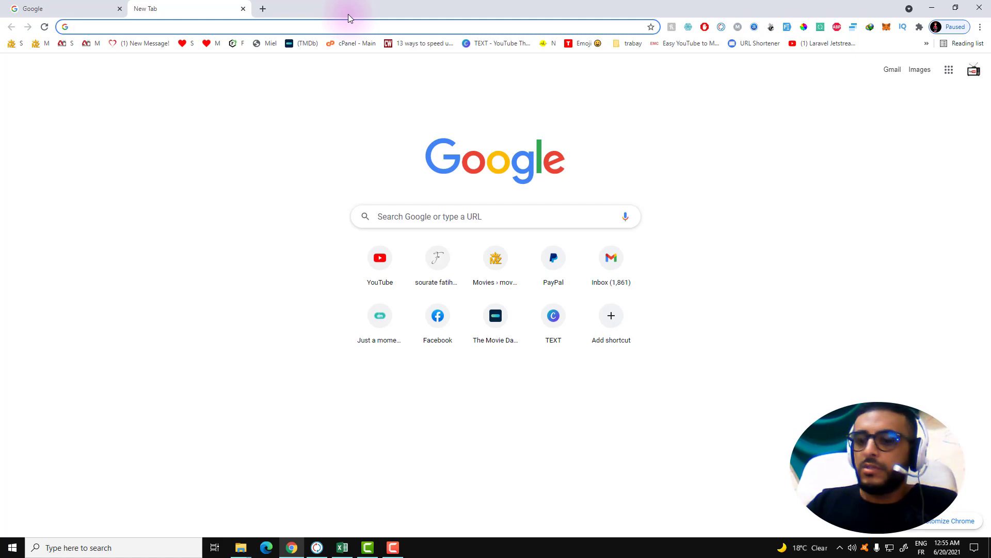
type("EXTE")
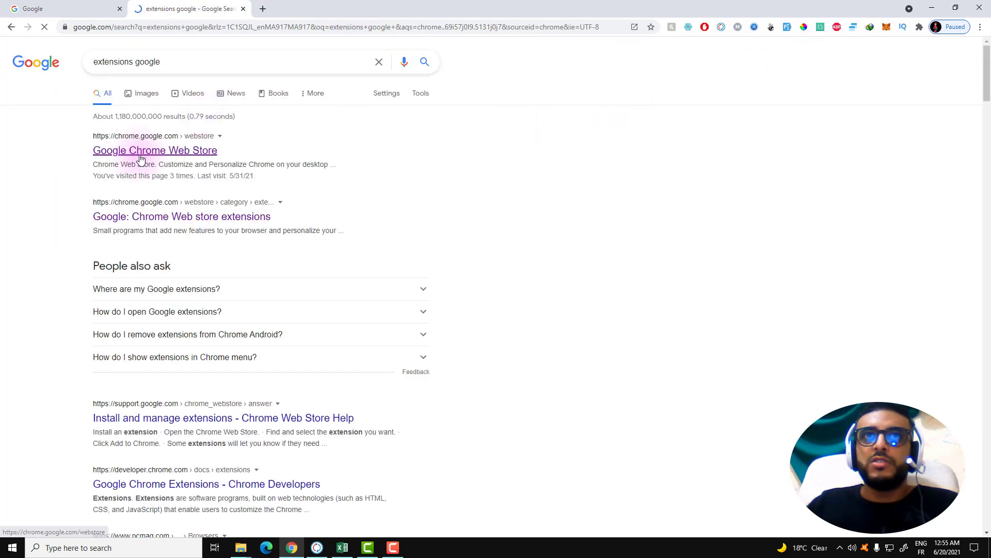
left_click(154, 149)
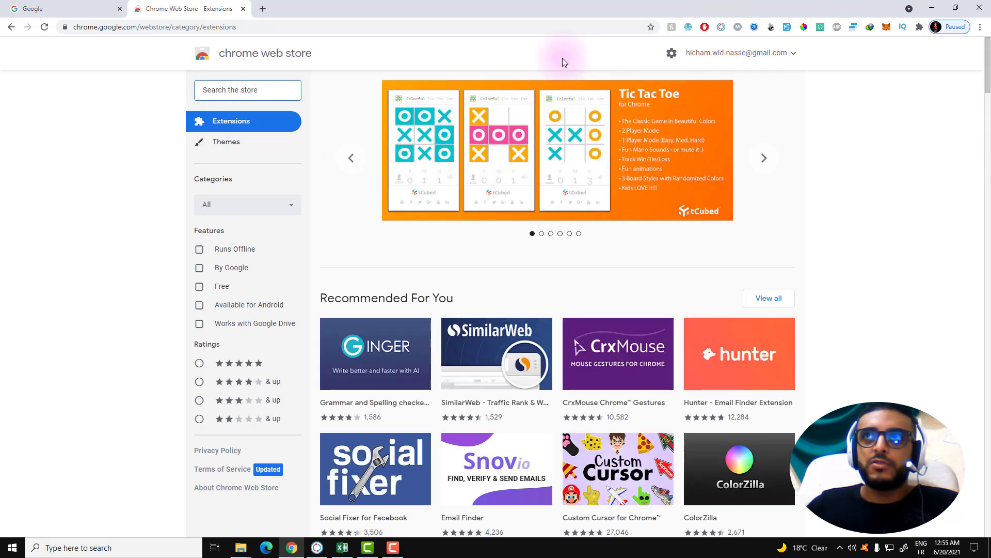
Search the store for imtranslator and open the ImTranslator extension's detail page
type("IMTRA")
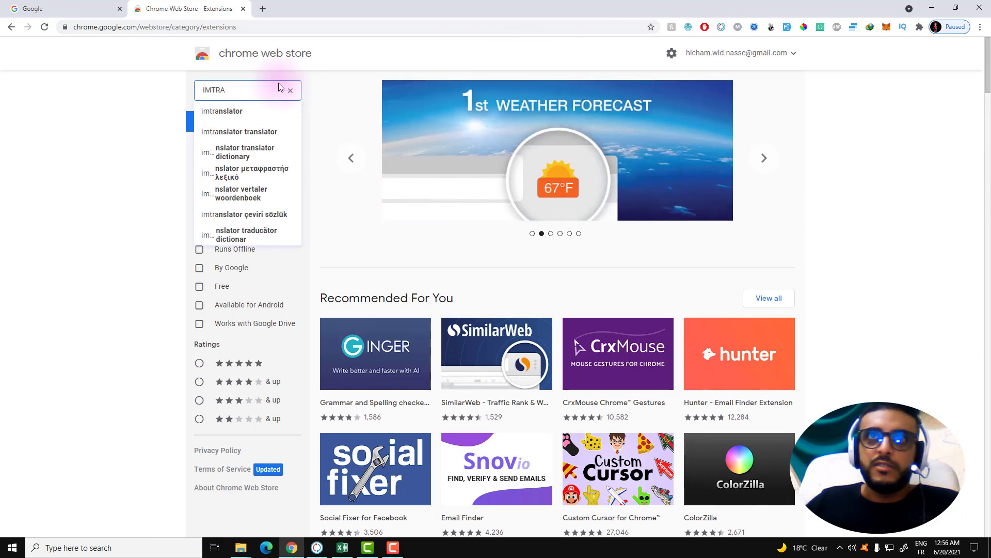
left_click(222, 110)
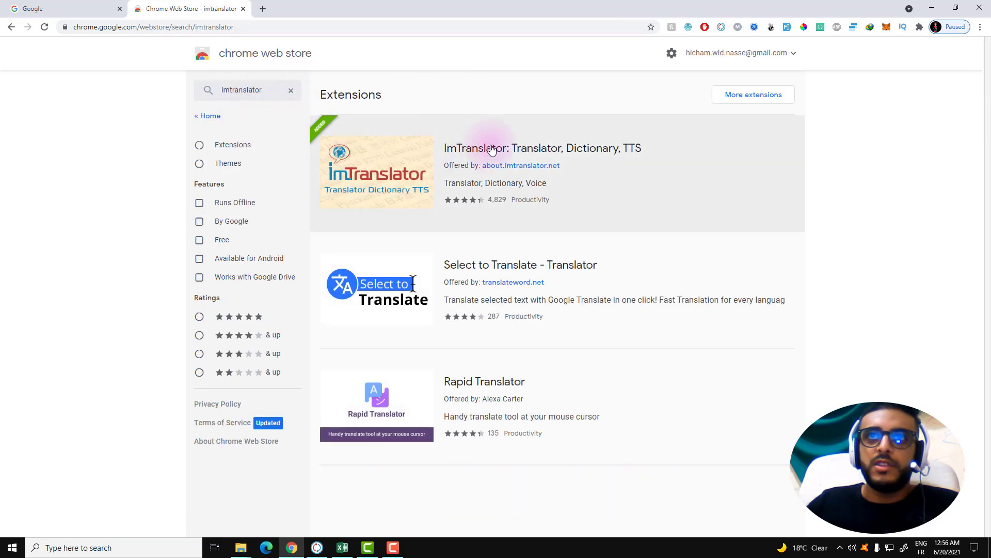
mouse_move(408, 204)
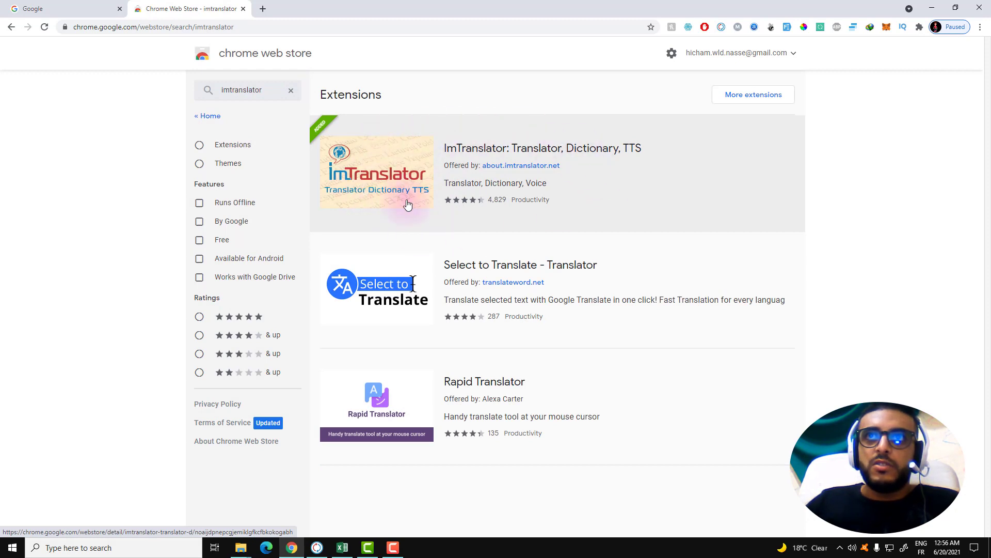
left_click(392, 162)
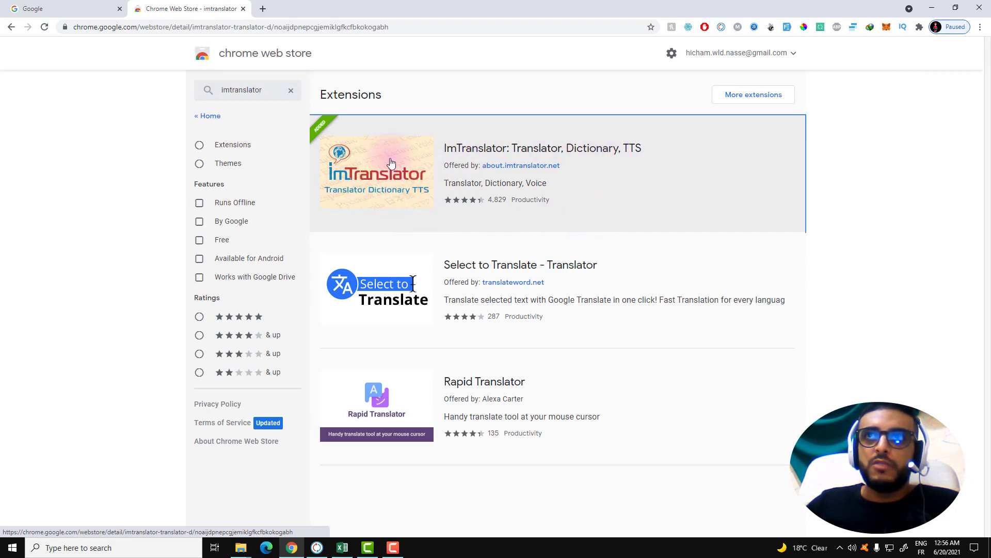
left_click(376, 170)
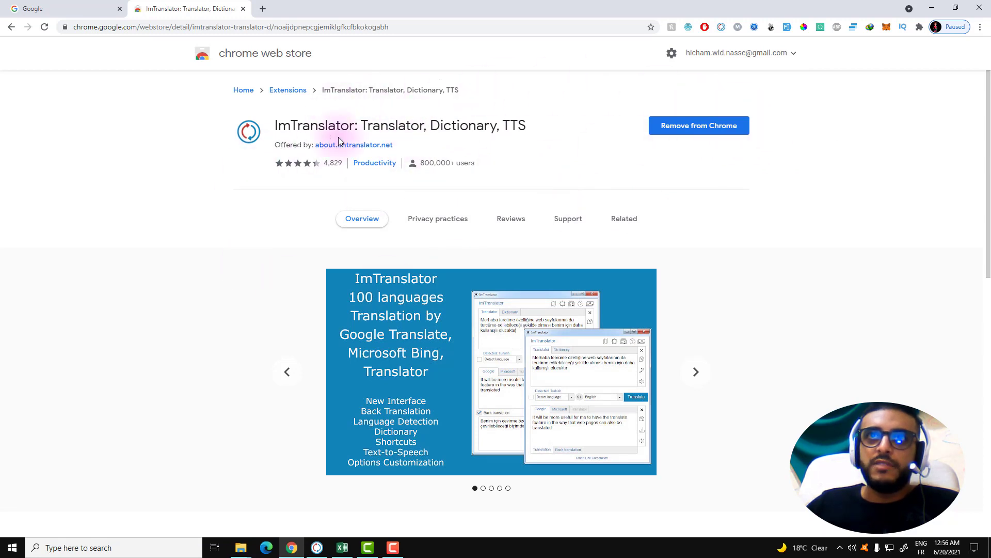
mouse_move(362, 155)
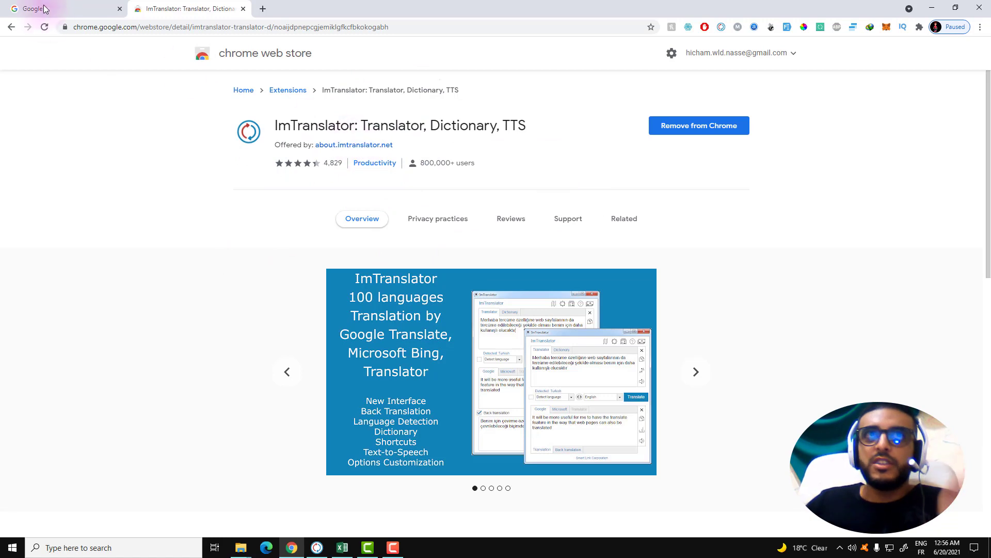
mouse_move(57, 11)
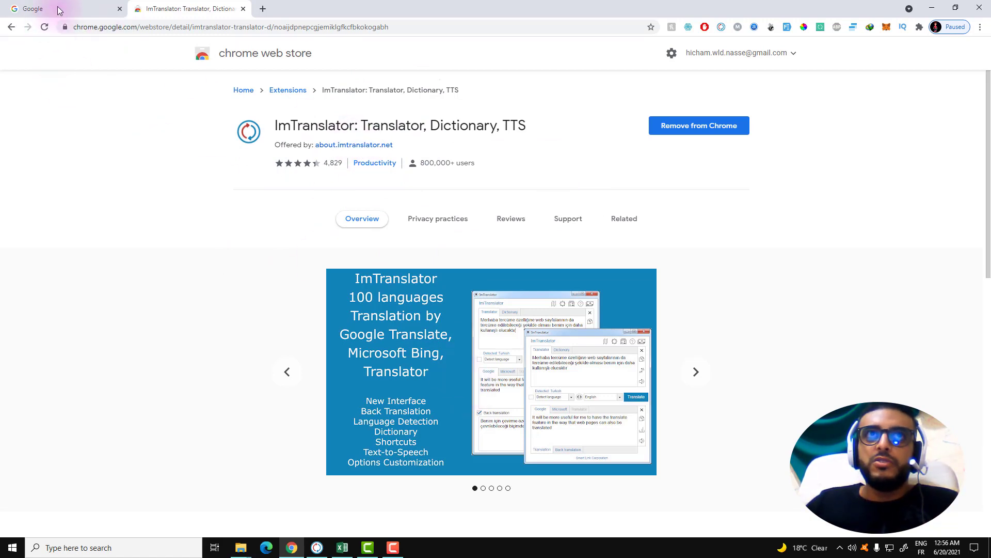
Search Google for google spreadsheets and open the Google Sheets home page from the results
left_click(63, 8)
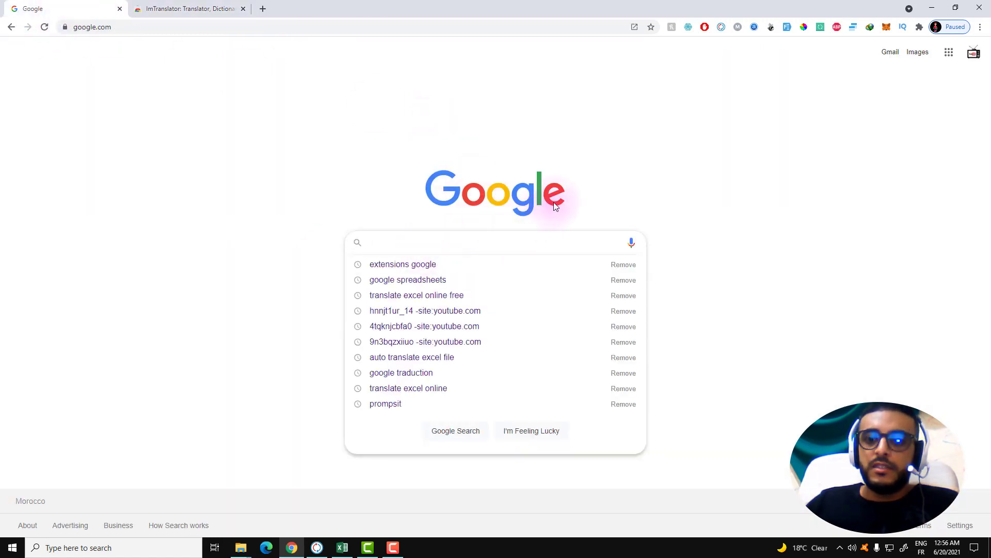
mouse_move(567, 198)
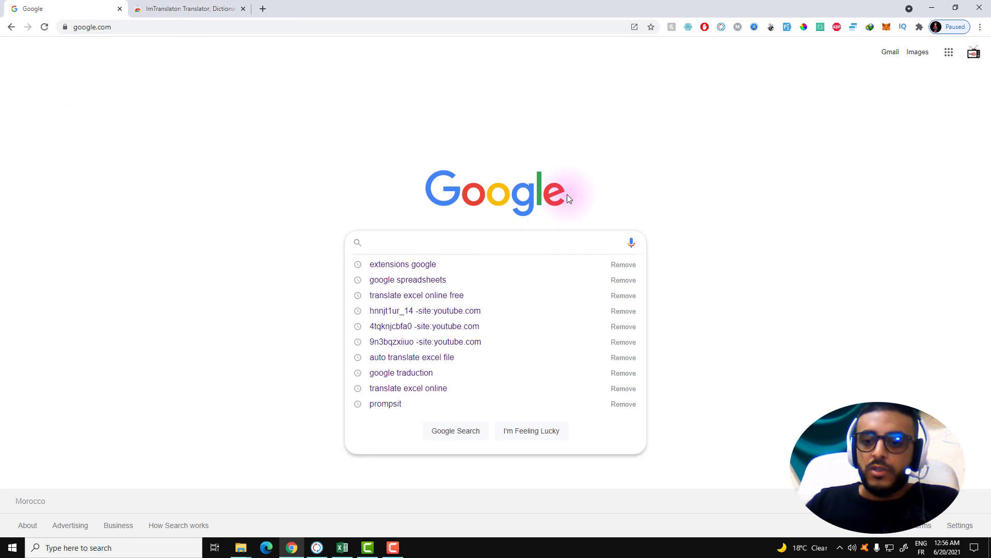
type("GOOGLE SP")
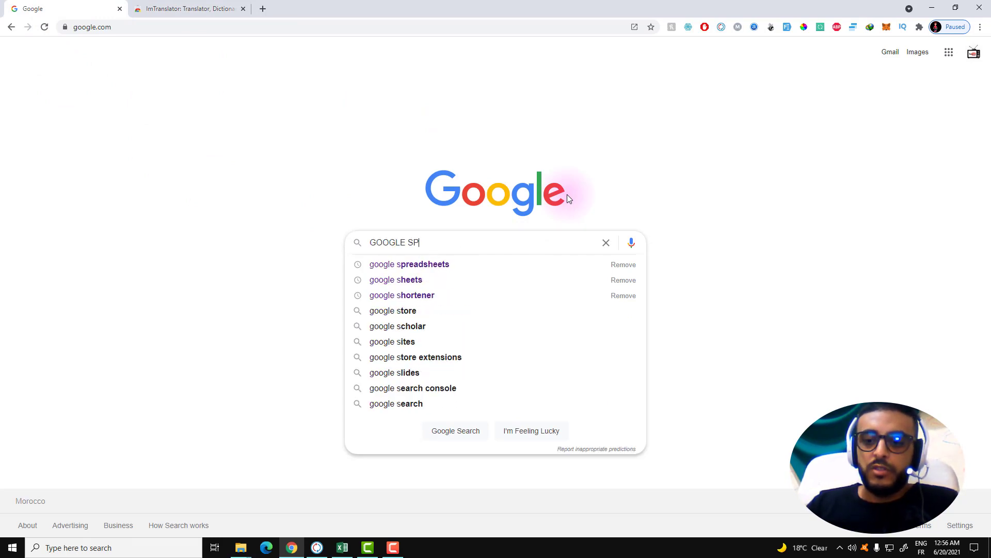
left_click(409, 263)
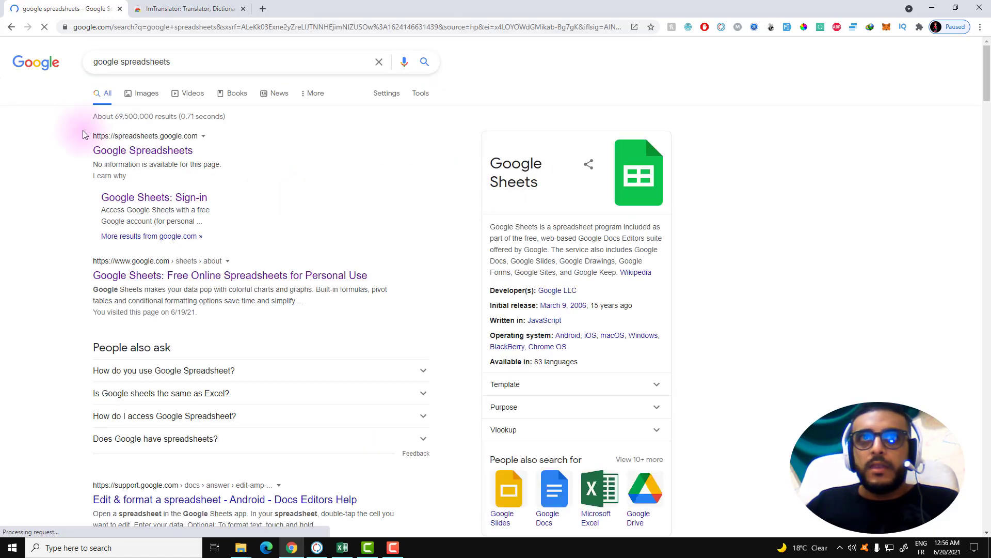
left_click(143, 151)
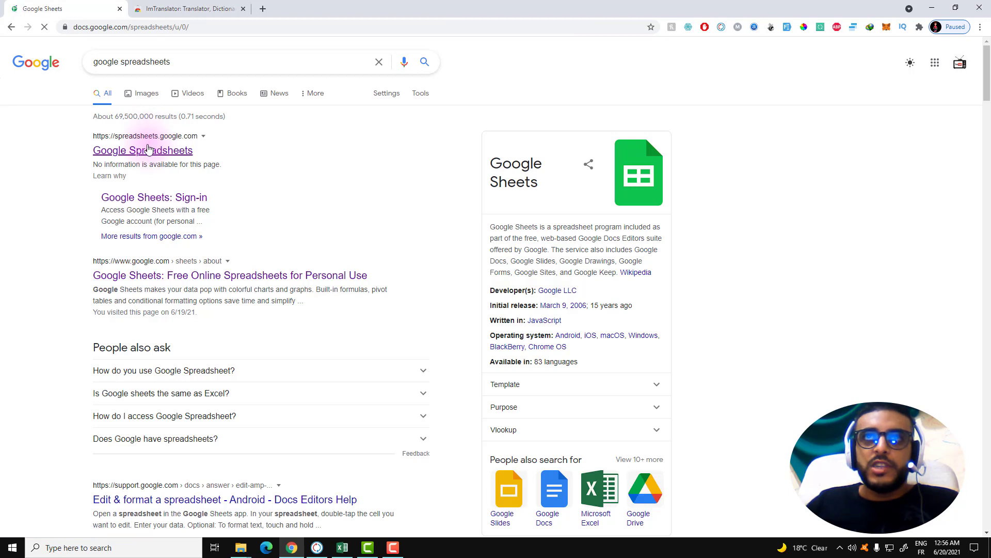
left_click(142, 150)
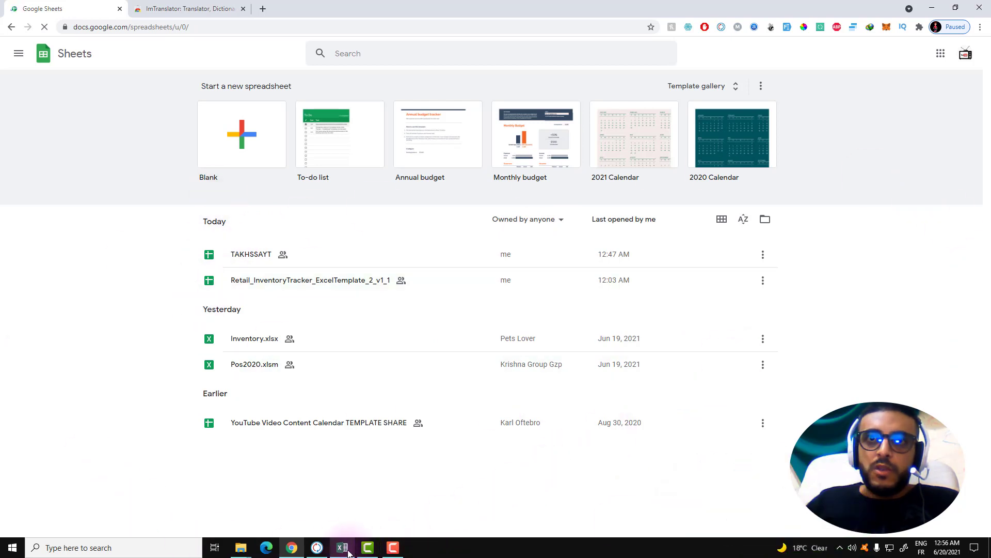
Save the Excel inventory workbook as a copy named Retail_Inventory NEW on the Desktop
left_click(343, 548)
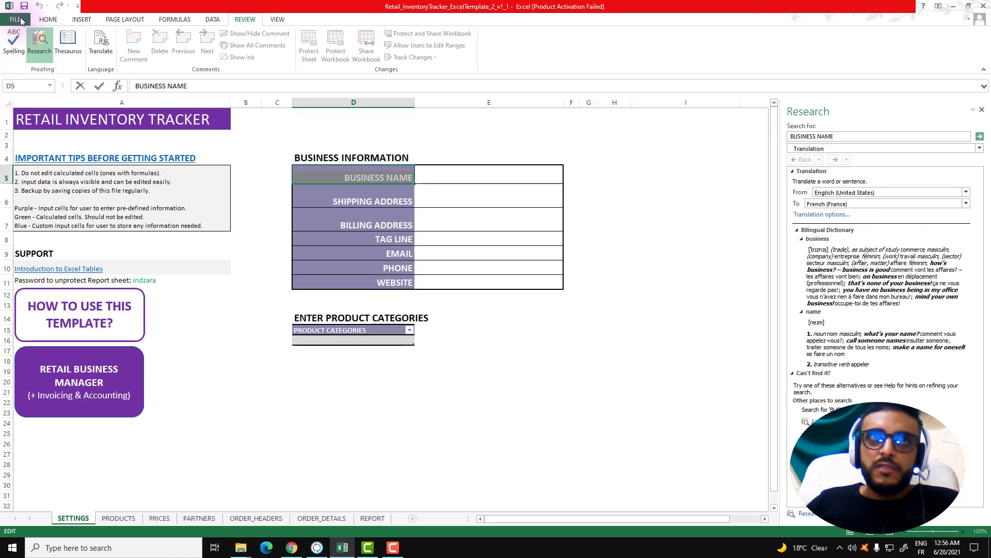
left_click(16, 19)
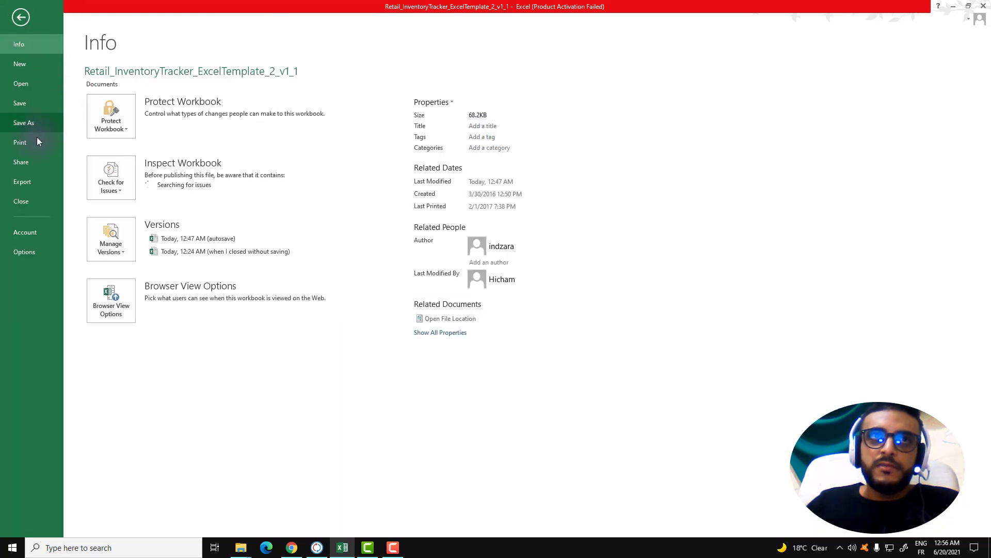
left_click(24, 123)
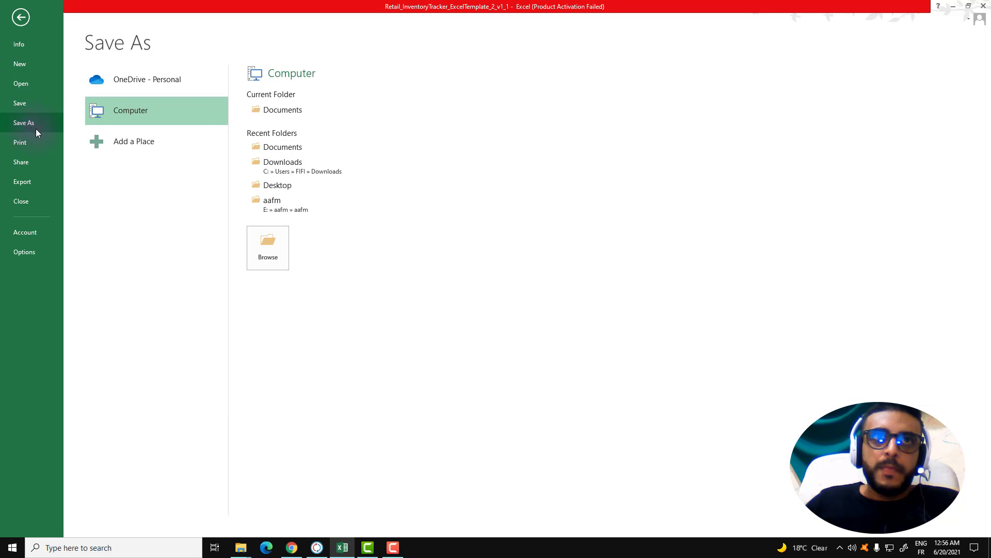
mouse_move(41, 128)
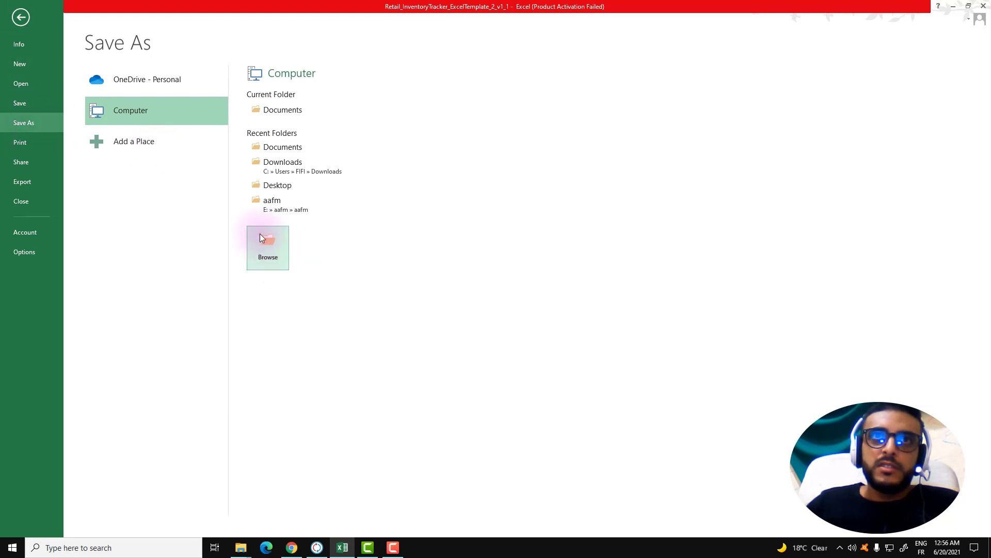
left_click(267, 246)
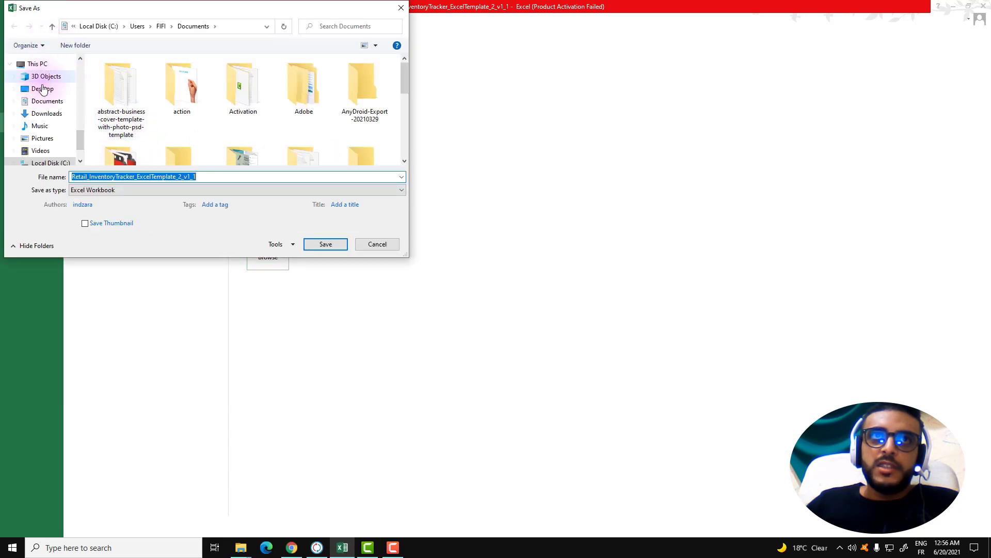
left_click(44, 89)
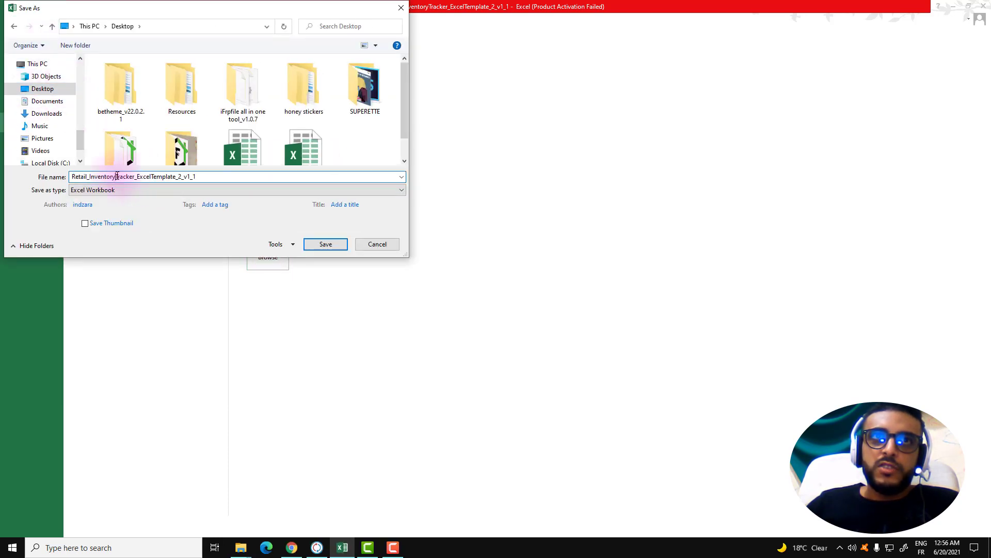
type("Retail_Inventory")
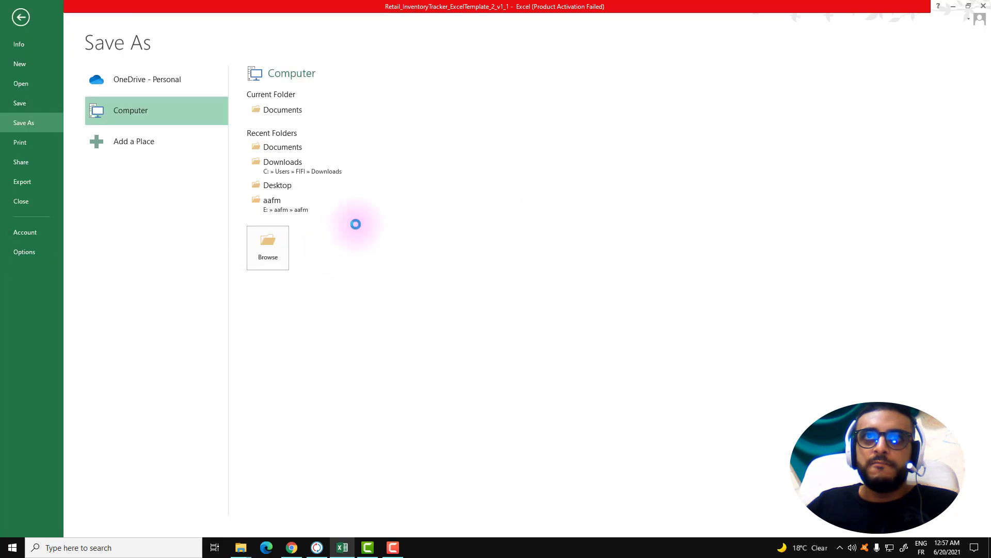
left_click(19, 18)
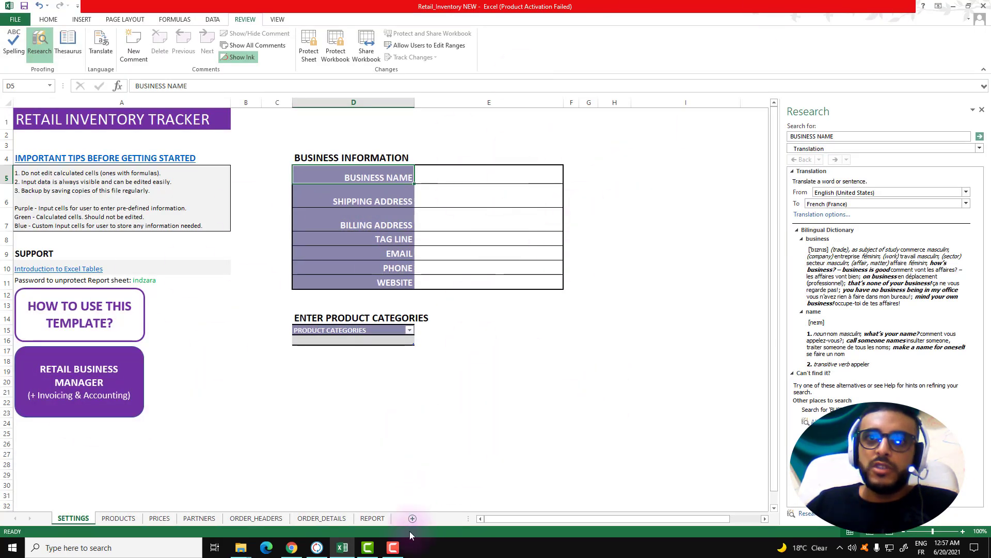
Upload the Retail_Inventory NEW workbook from the Desktop and open it in Google Sheets
left_click(290, 547)
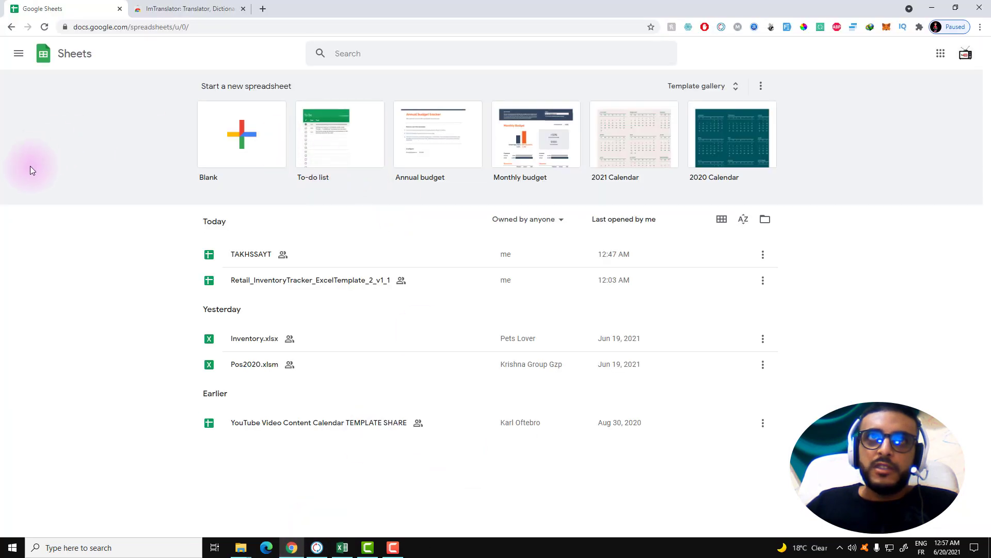
mouse_move(438, 134)
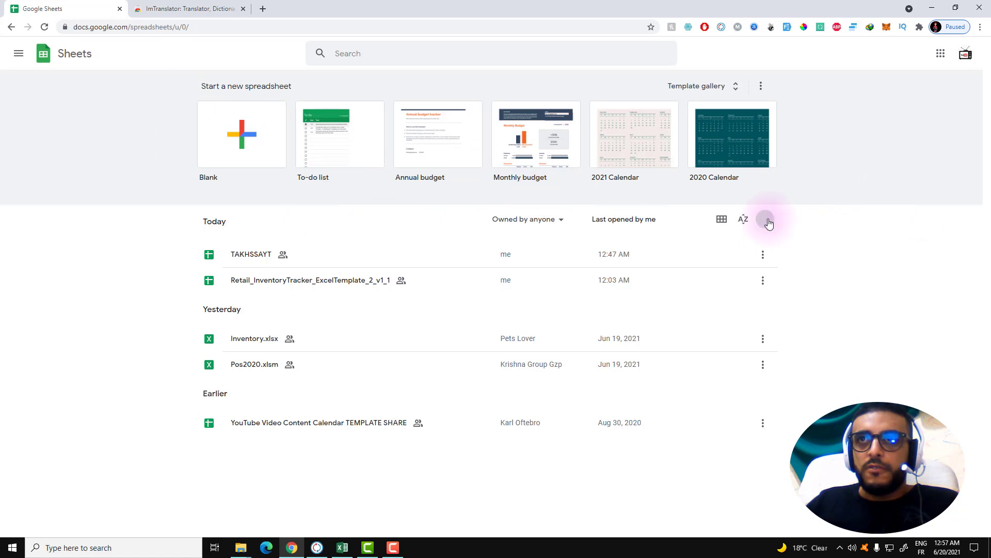
left_click(767, 219)
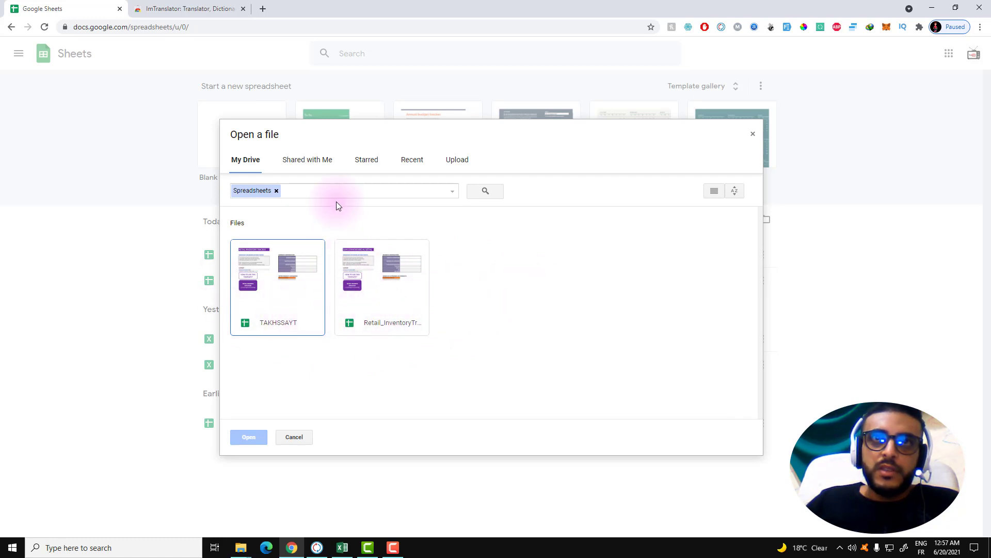
left_click(457, 159)
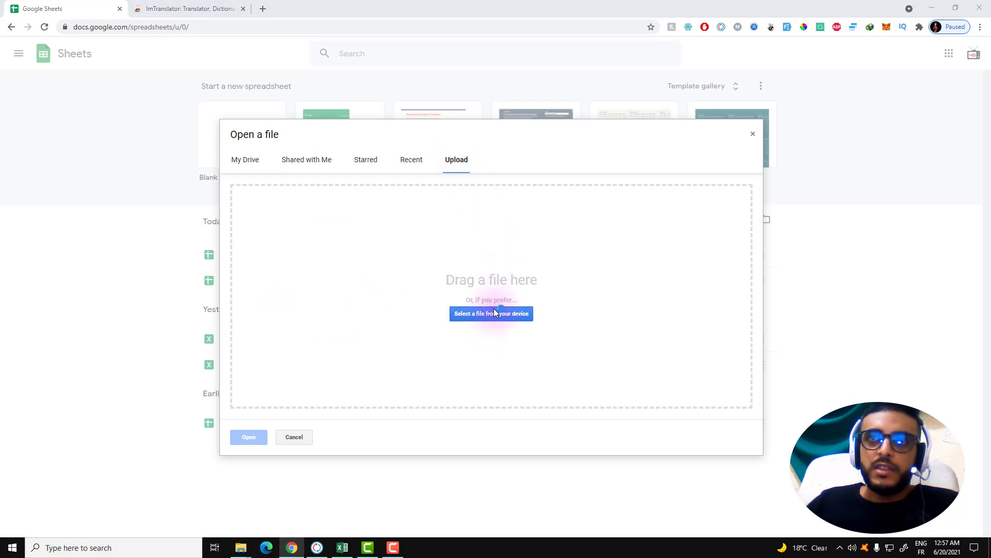
left_click(491, 313)
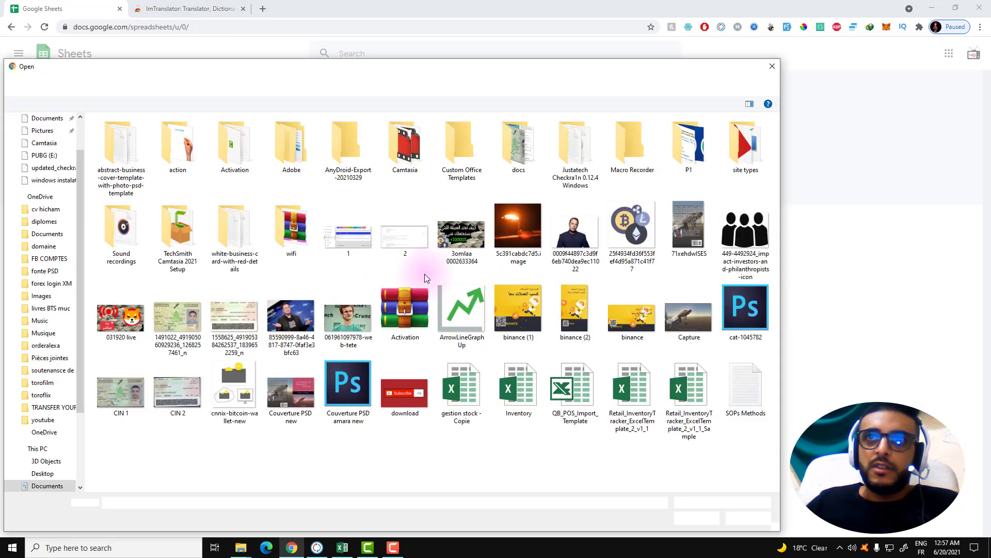
left_click(291, 316)
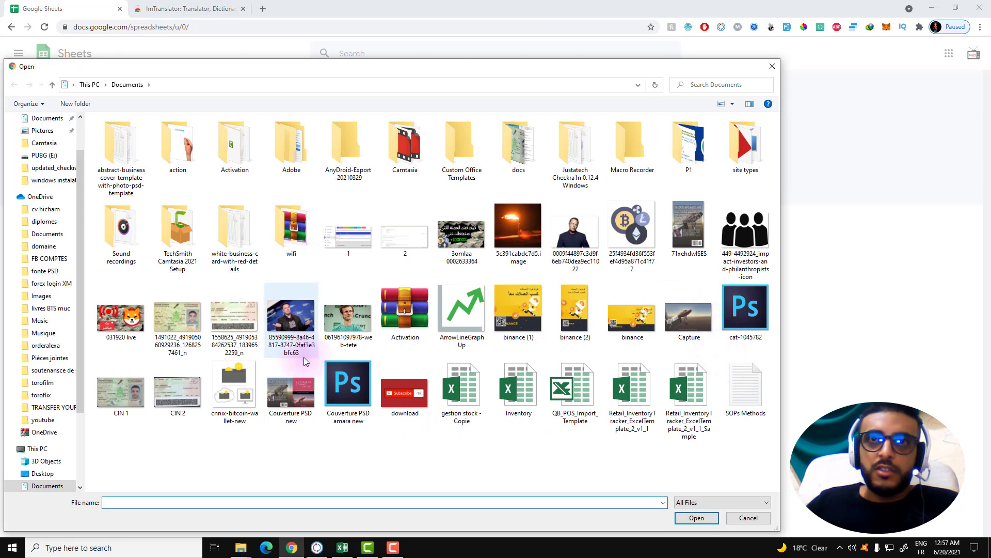
left_click(746, 386)
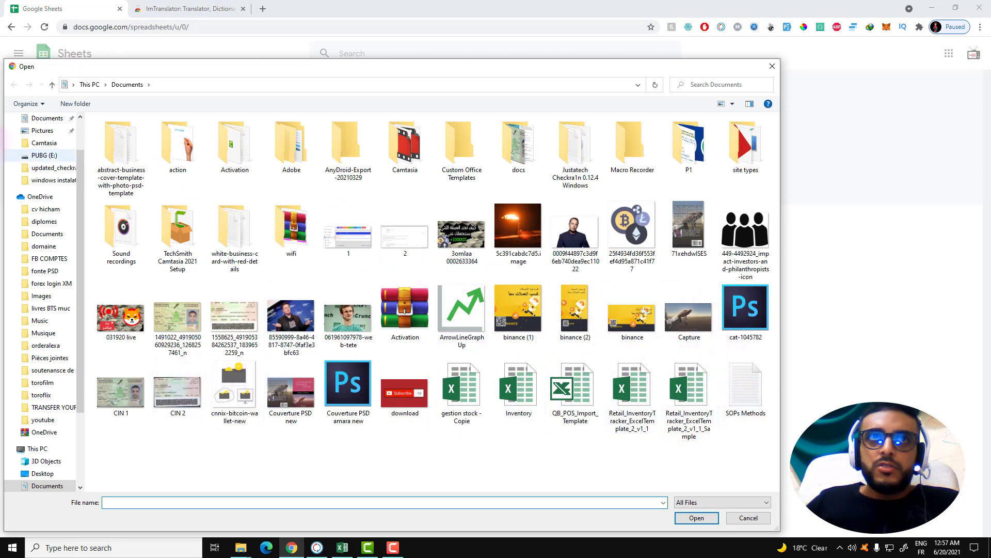
left_click(43, 138)
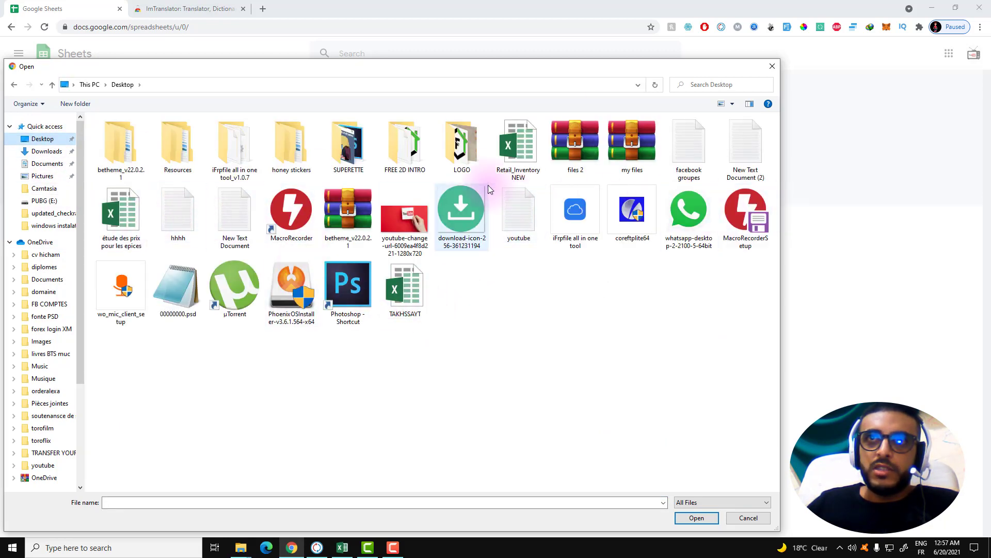
left_click(696, 518)
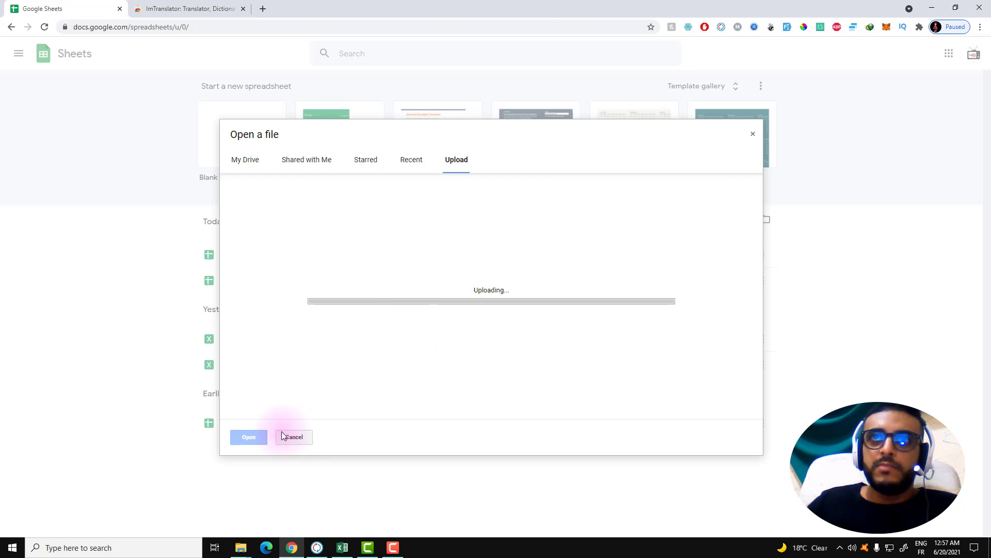
left_click(249, 437)
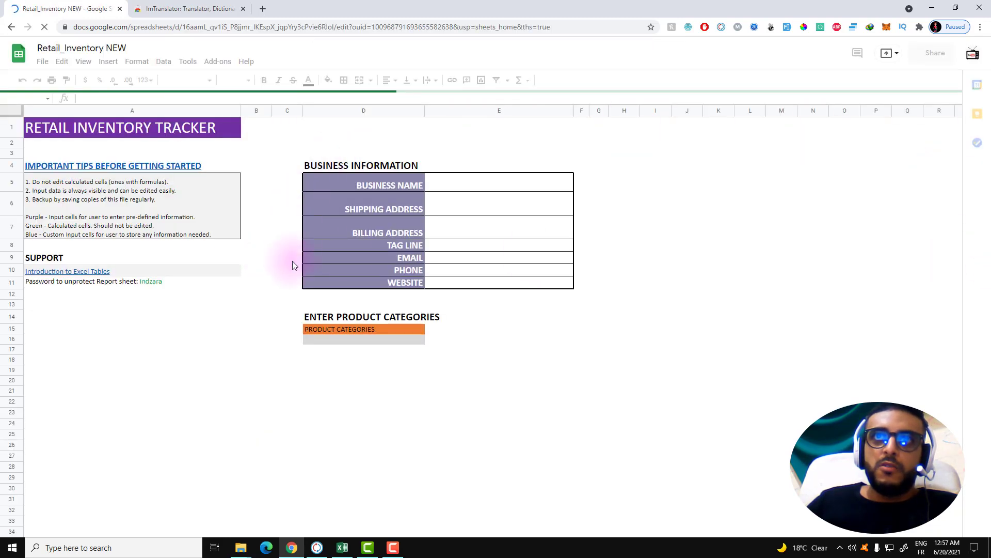
mouse_move(517, 333)
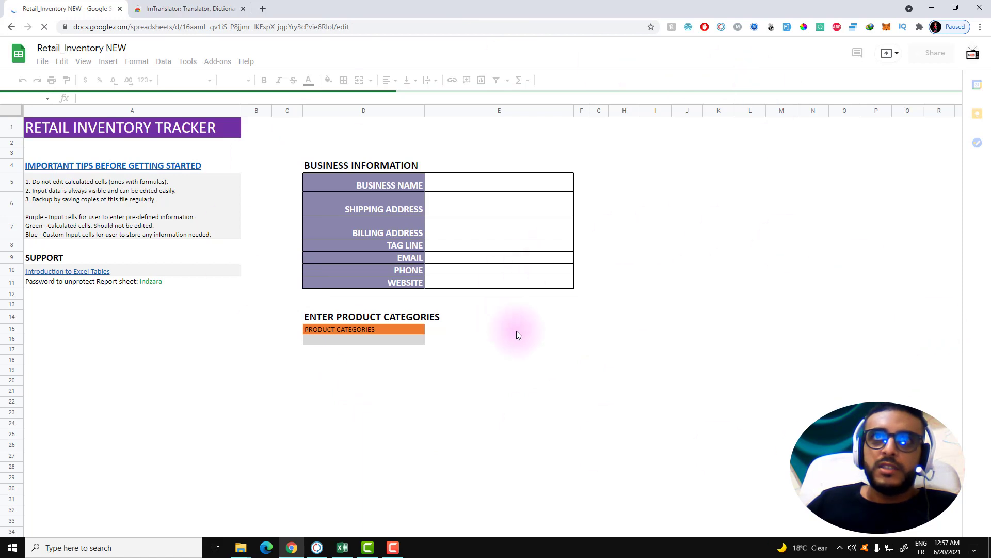
mouse_move(677, 244)
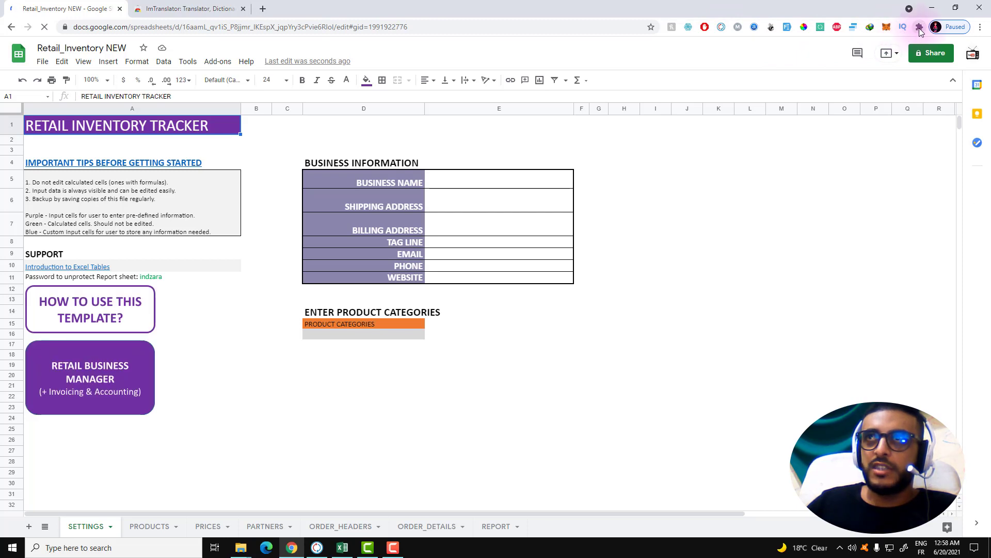
Open the ImTranslator translation panel from the Chrome extensions toolbar over the sheet
left_click(918, 27)
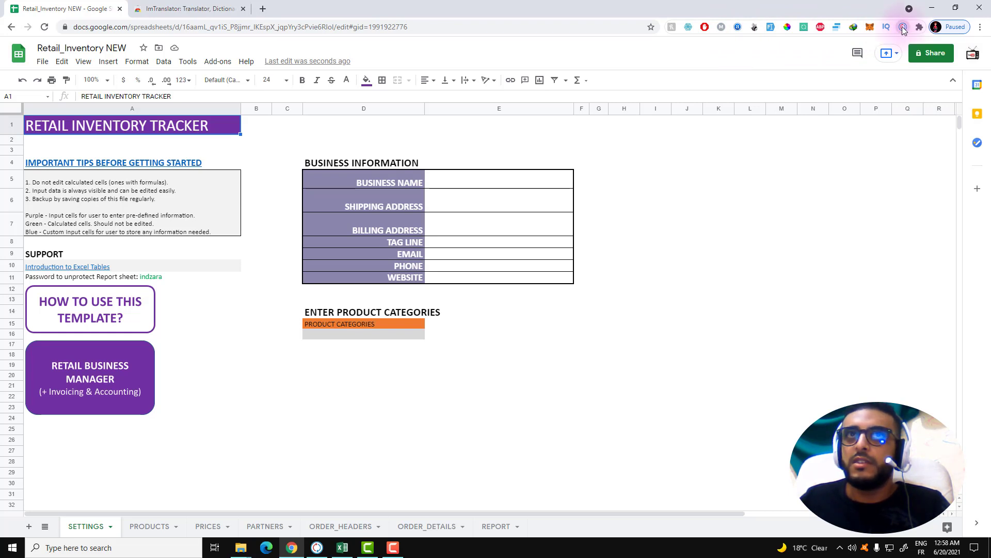
left_click(902, 27)
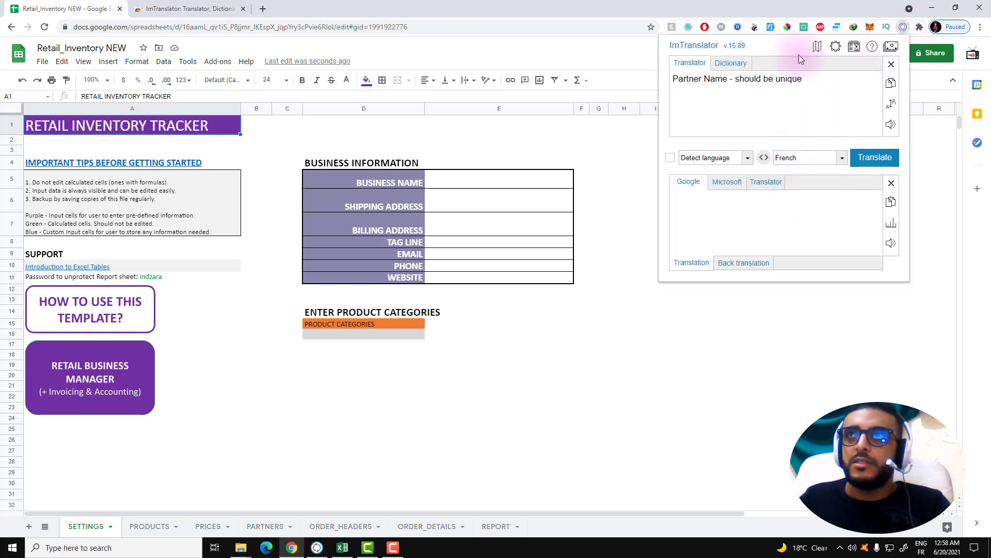
mouse_move(779, 53)
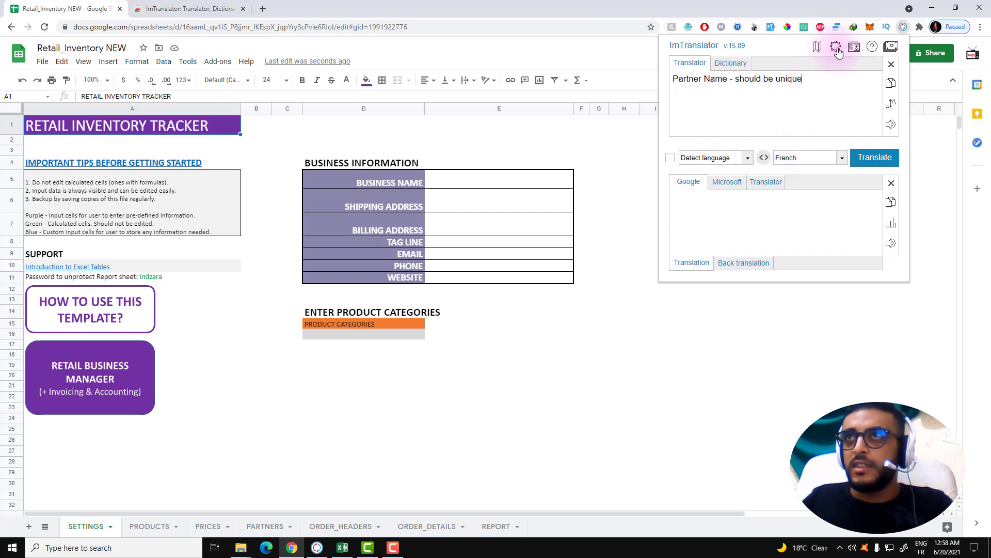
mouse_move(836, 47)
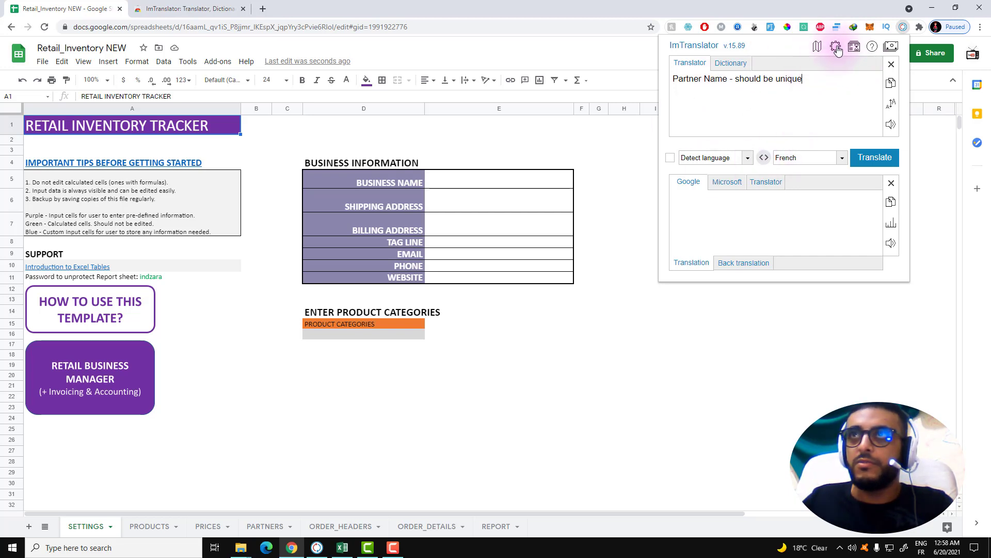
In ImTranslator Options, set translation from English to French
left_click(835, 46)
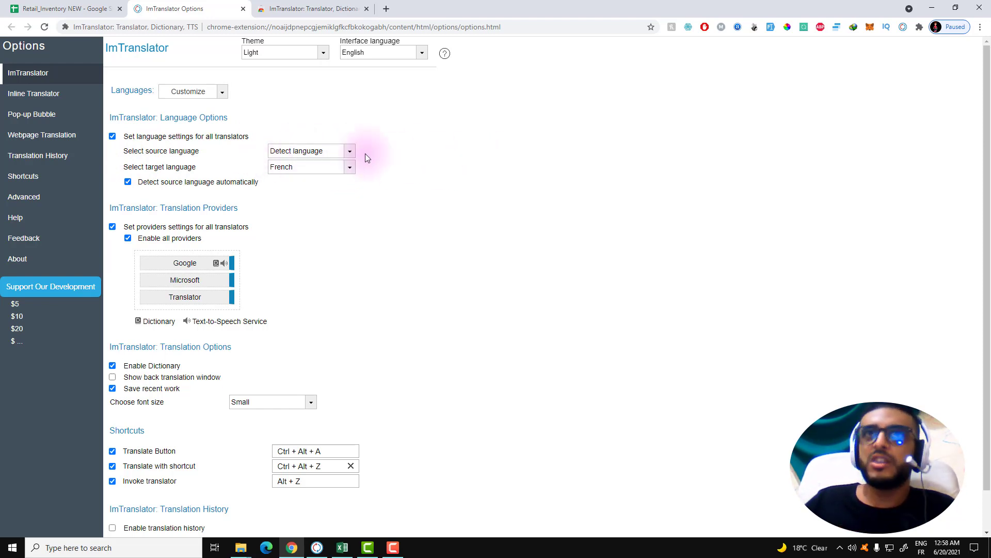
left_click(311, 150)
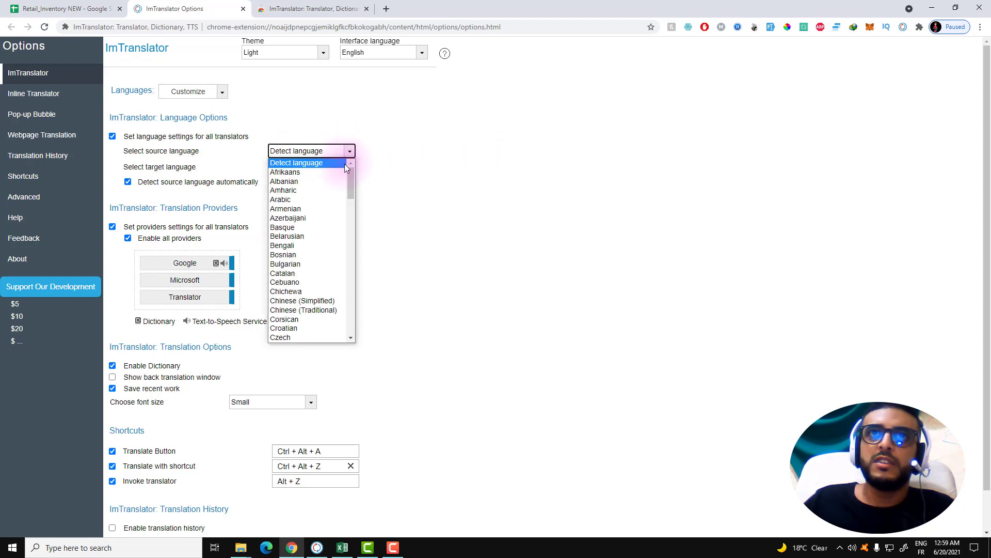
scroll("down", 3)
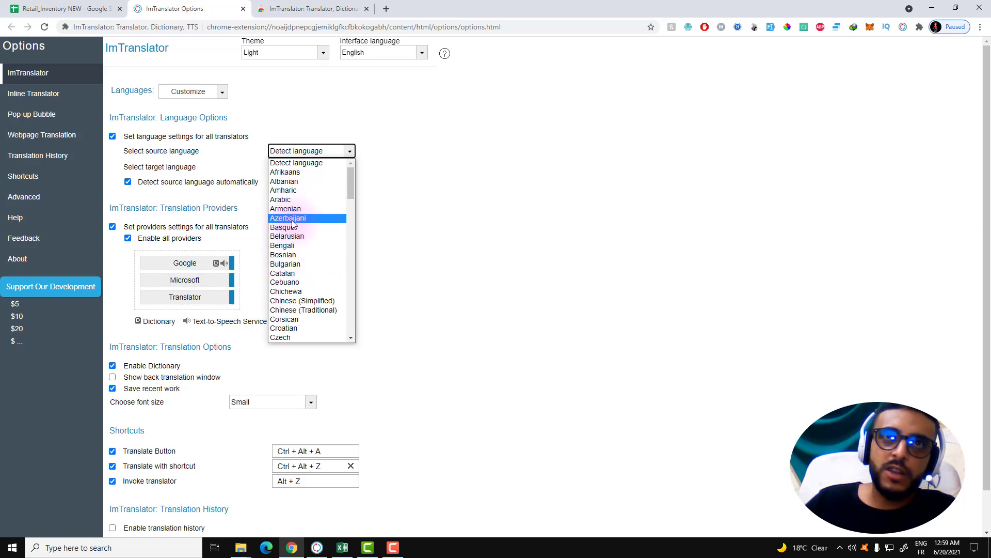
mouse_move(283, 227)
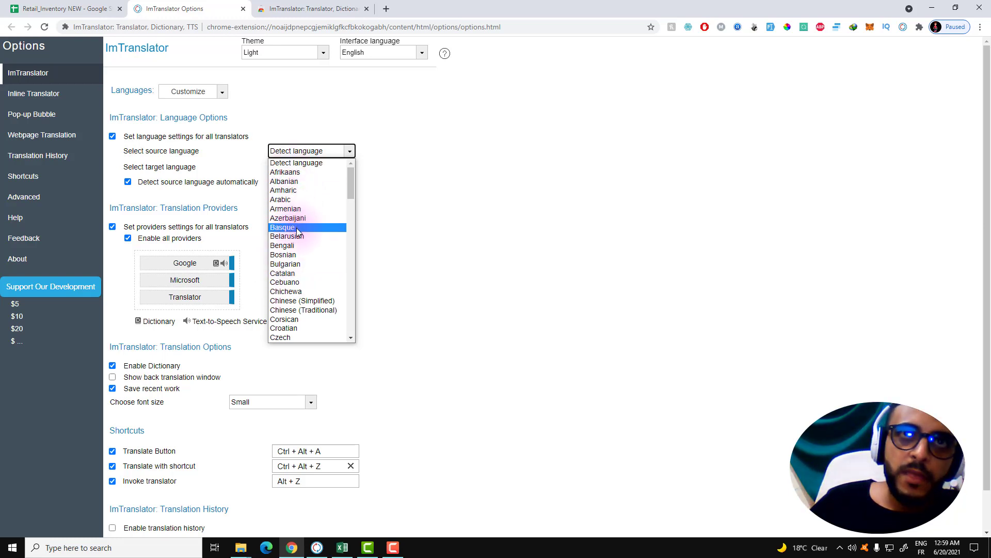
scroll("down", 3)
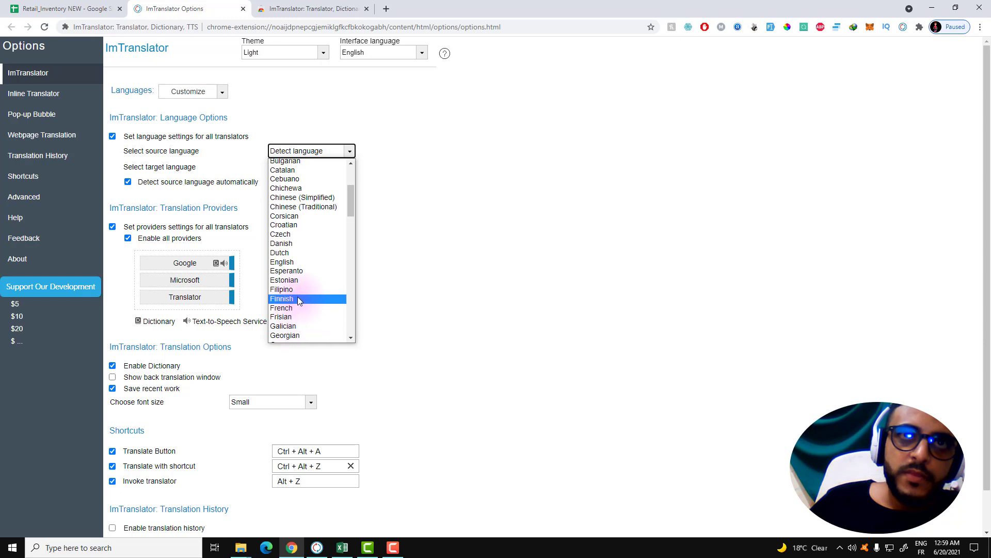
mouse_move(304, 261)
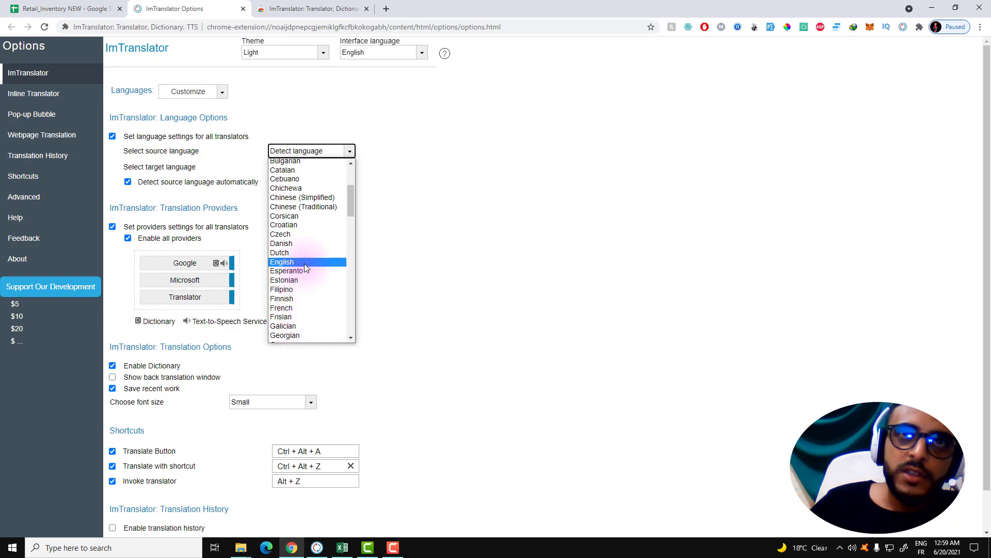
left_click(283, 261)
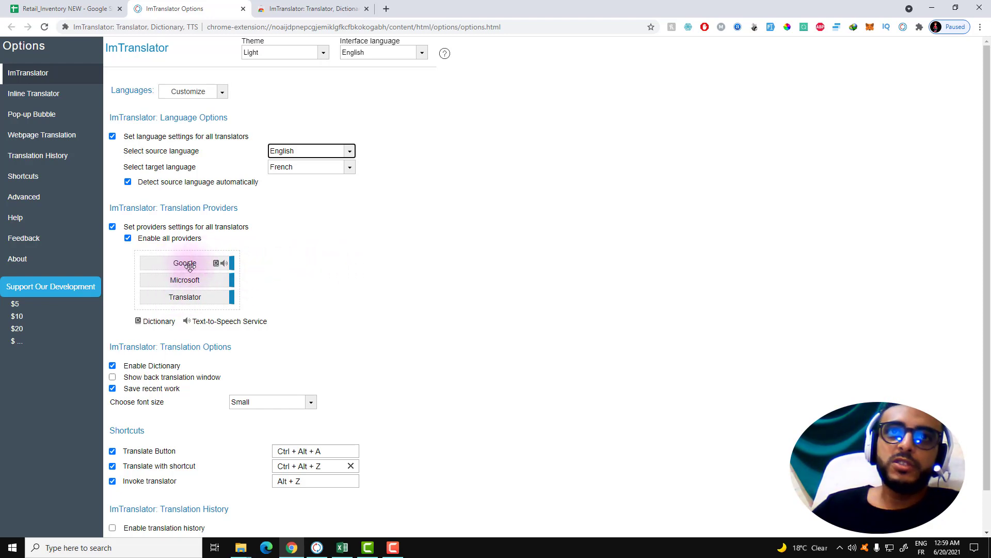
scroll("down", 3)
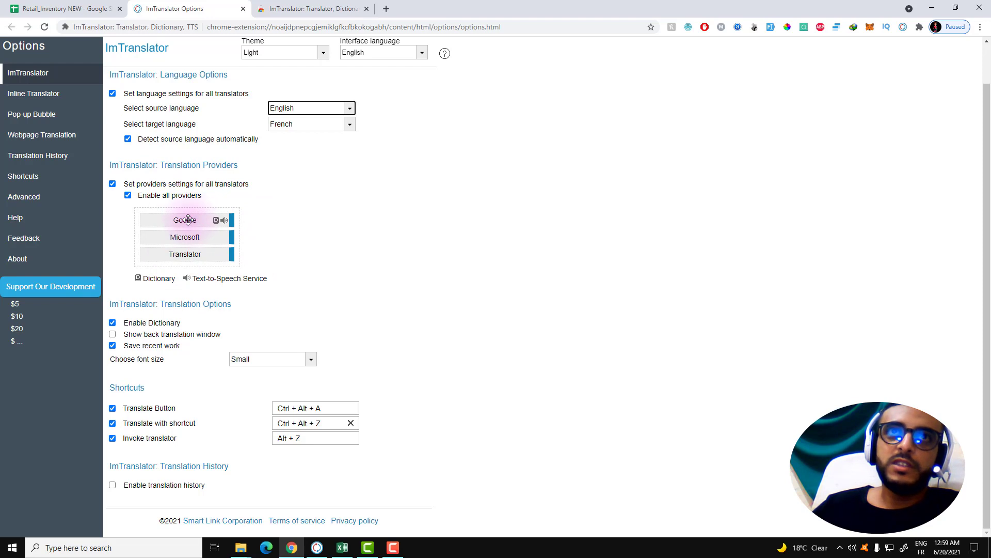
left_click_drag(185, 219, 184, 246)
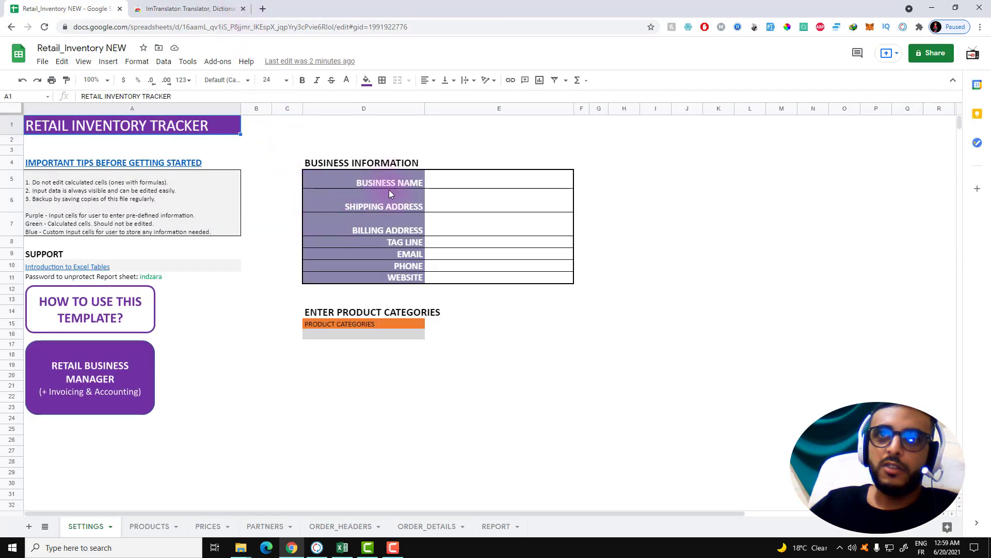
Translate the BUSINESS NAME and SHIPPING ADDRESS labels to NOM DE L'ENTREPRISE and ADRESSE DE LIVRAISON
left_click(389, 182)
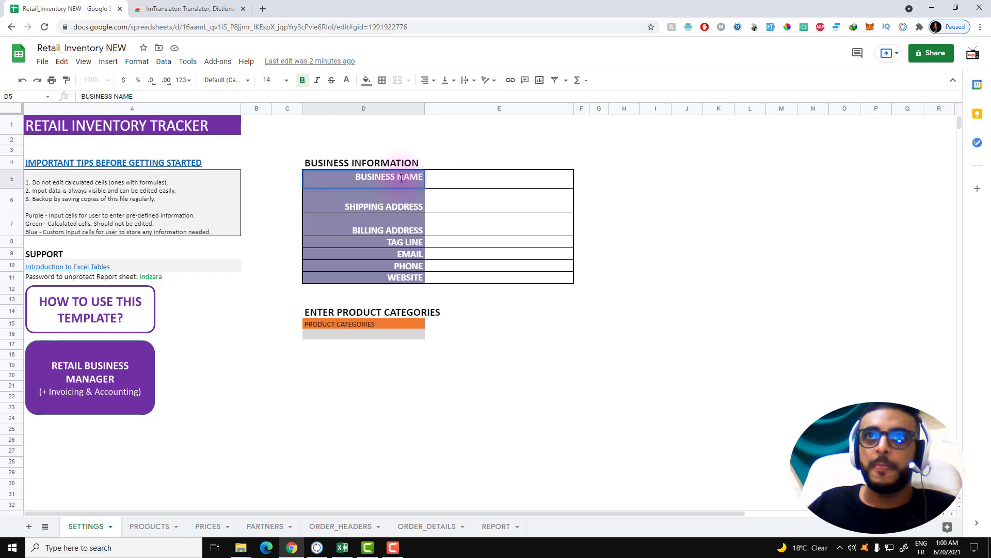
double_click(390, 176)
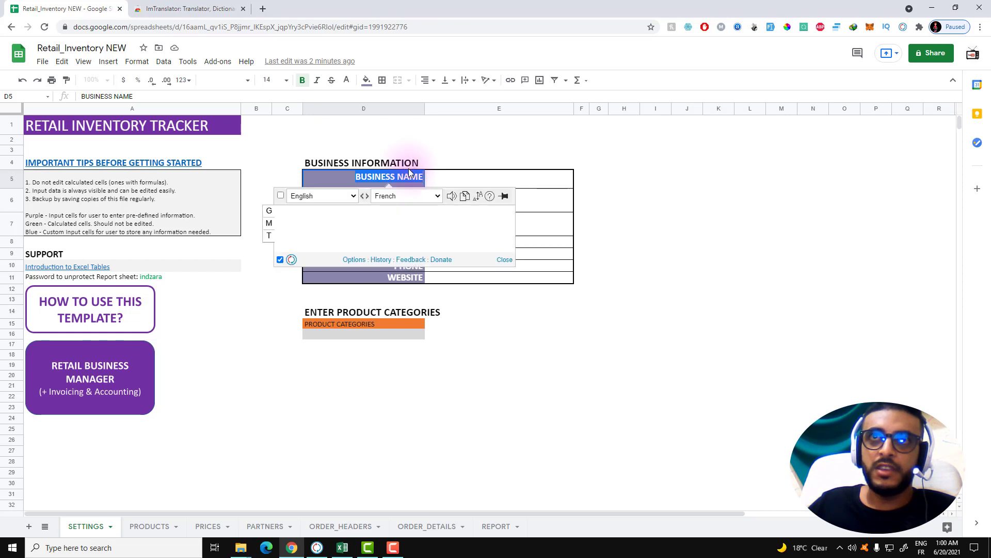
left_click(464, 198)
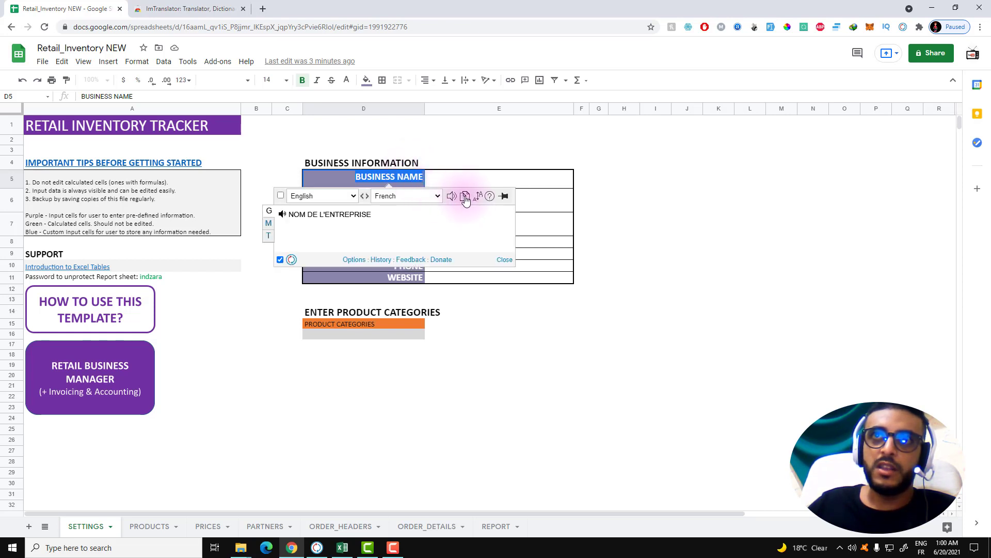
mouse_move(465, 196)
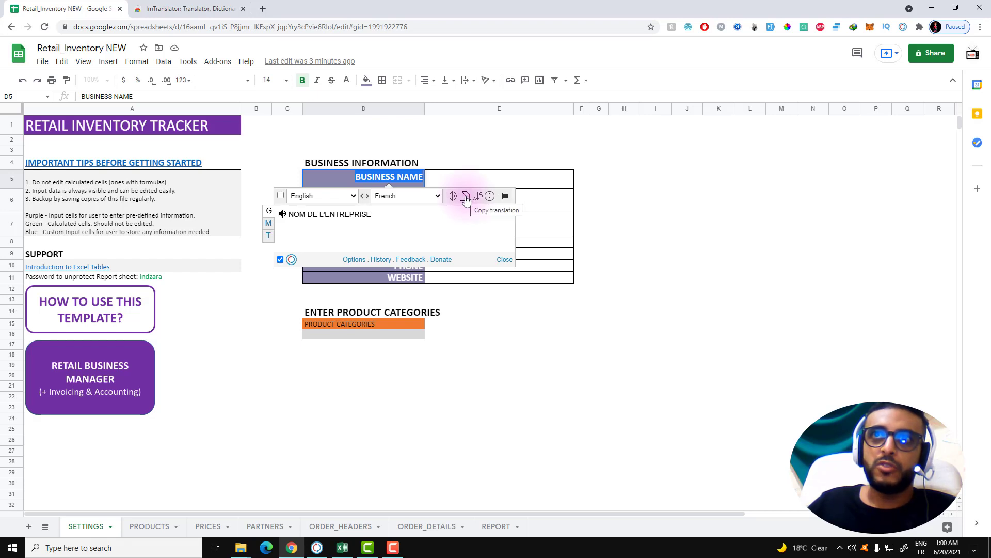
mouse_move(466, 198)
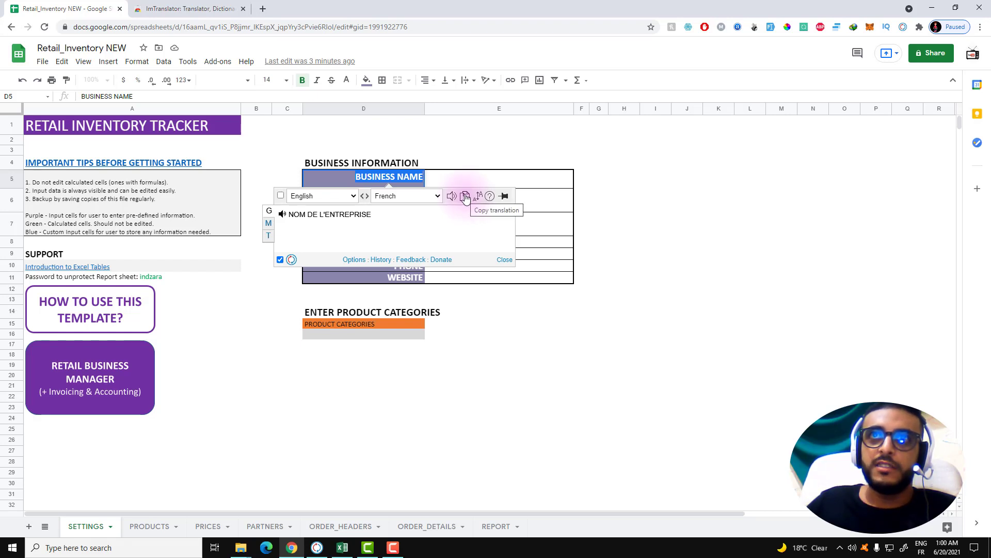
left_click(504, 259)
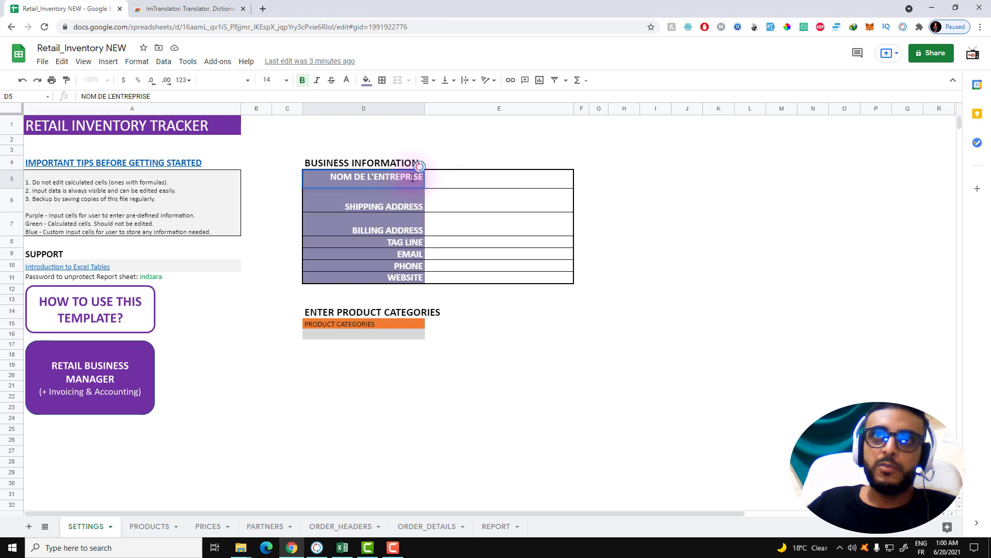
left_click(383, 199)
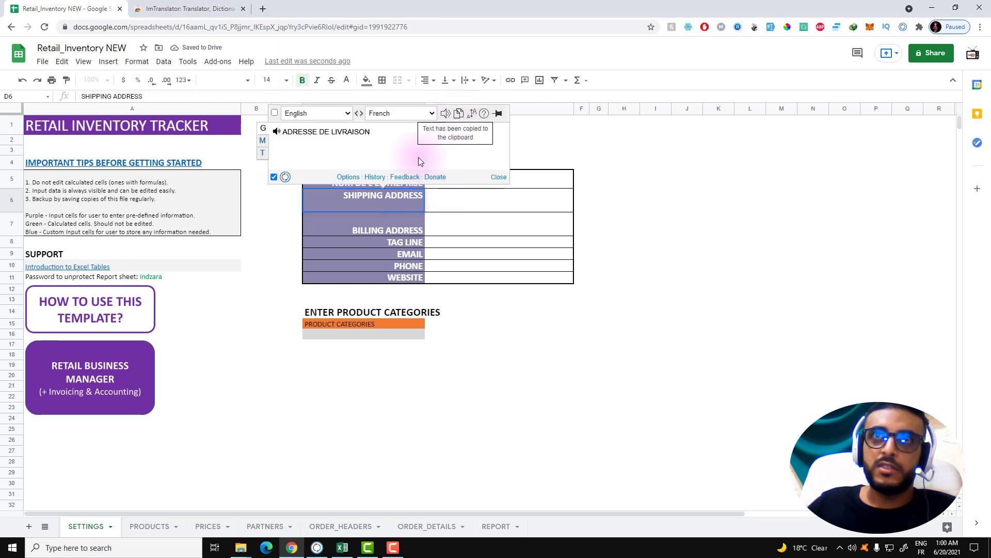
left_click(498, 177)
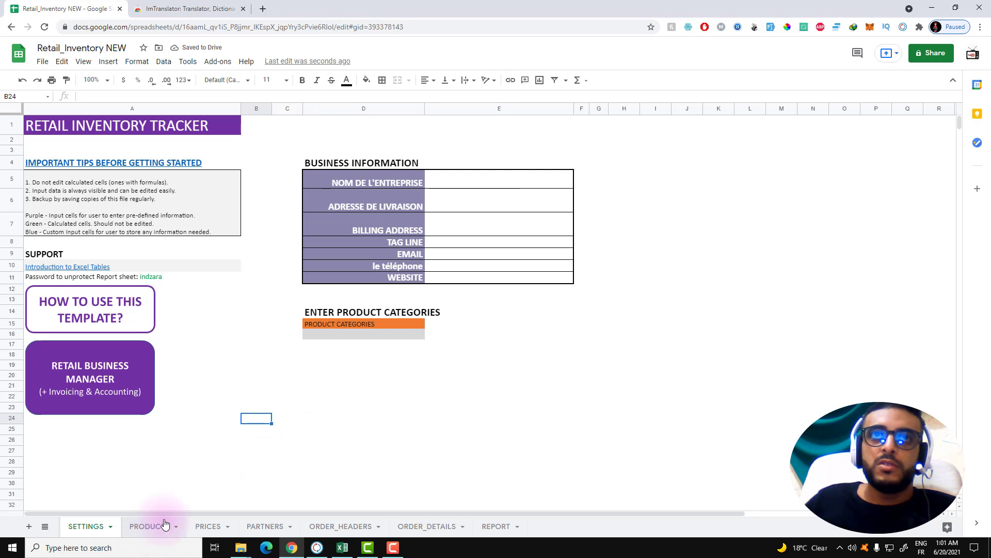
On the PRODUCTS sheet, translate the ID, name and description notes into French via the popup
left_click(150, 526)
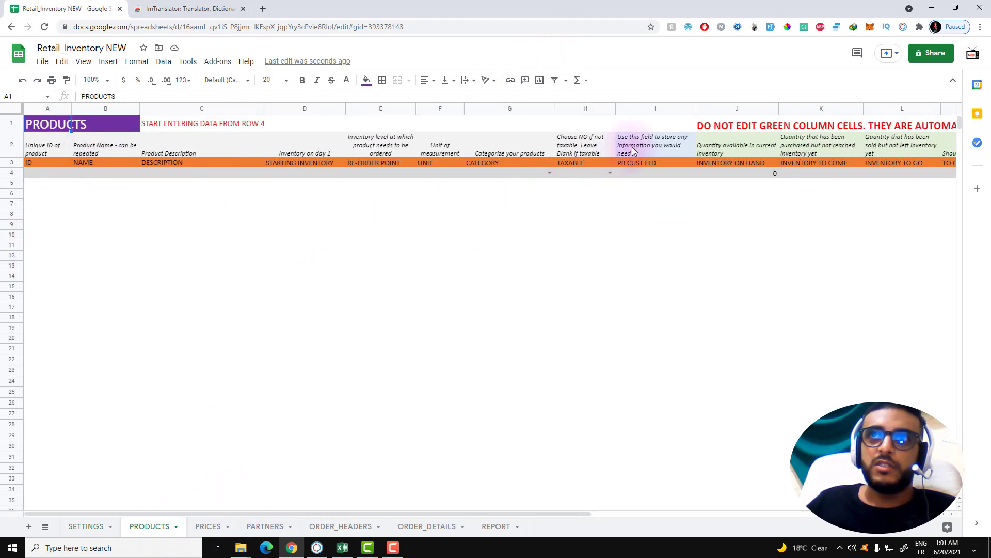
left_click(47, 149)
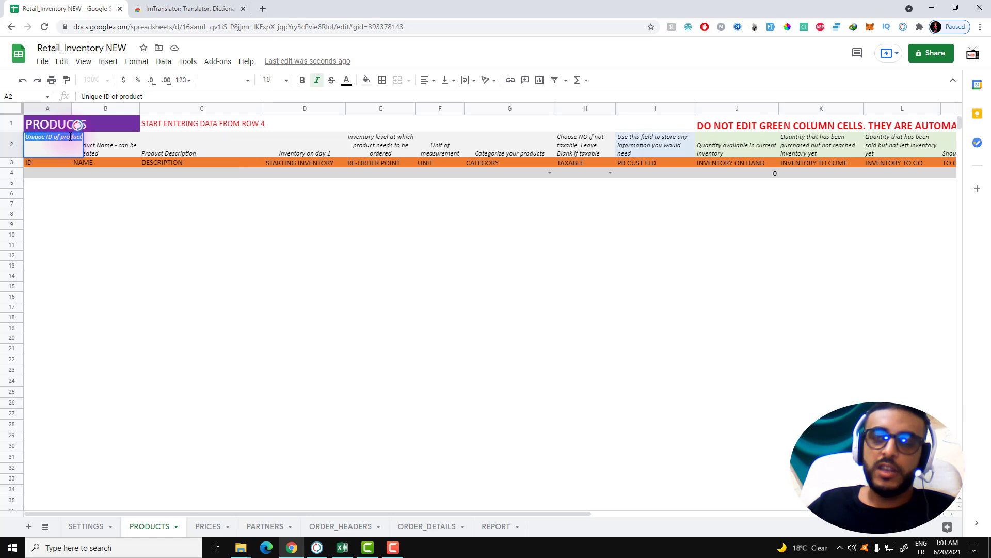
left_click(105, 143)
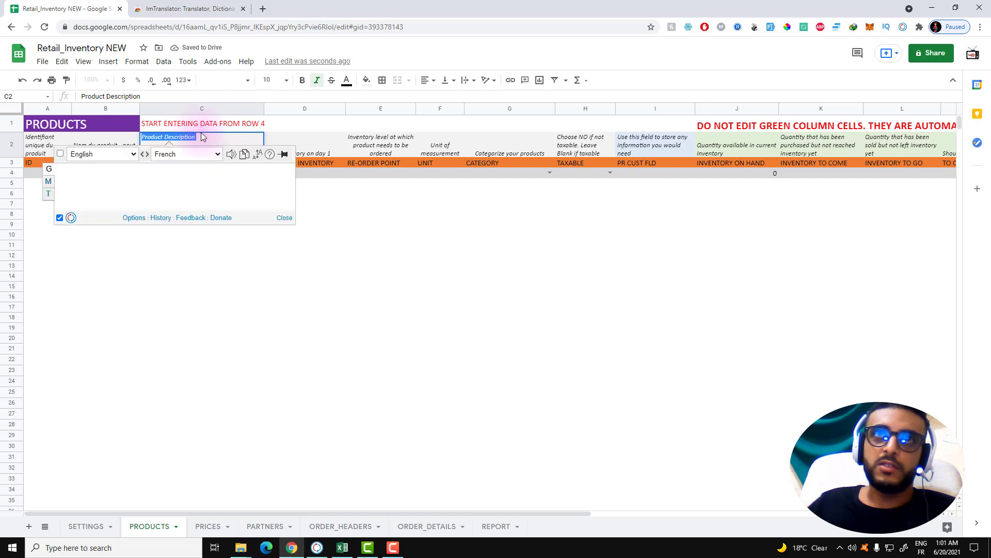
left_click(244, 154)
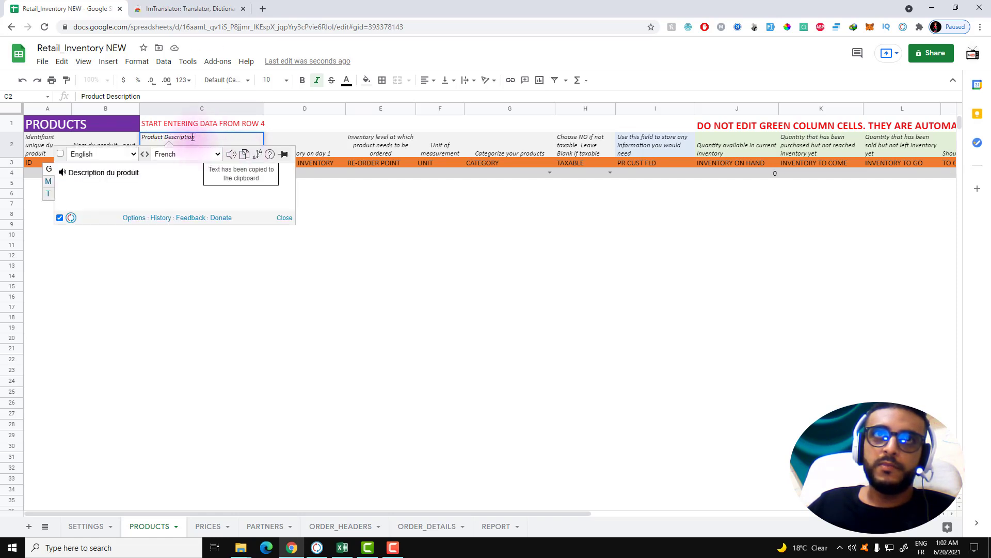
left_click(284, 218)
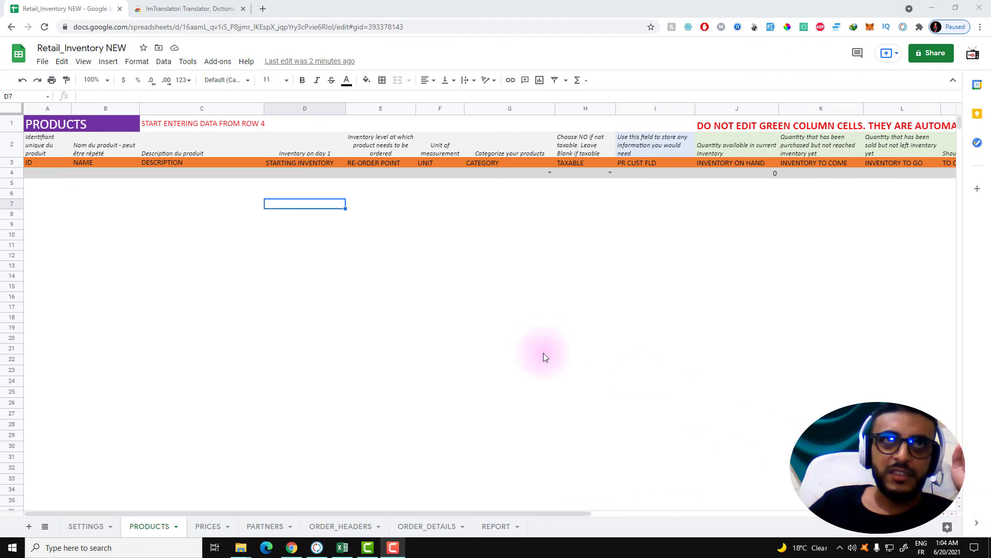
mouse_move(98, 209)
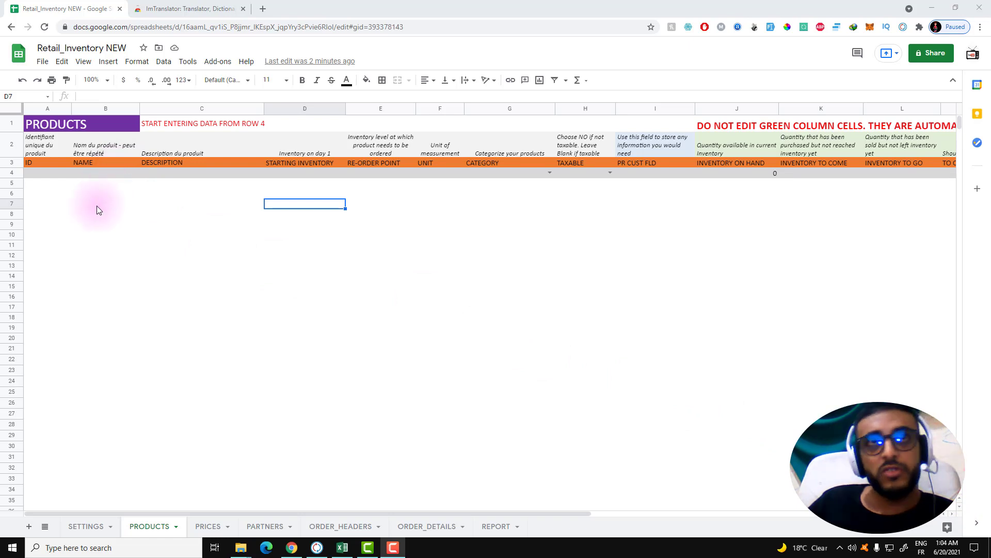
mouse_move(96, 221)
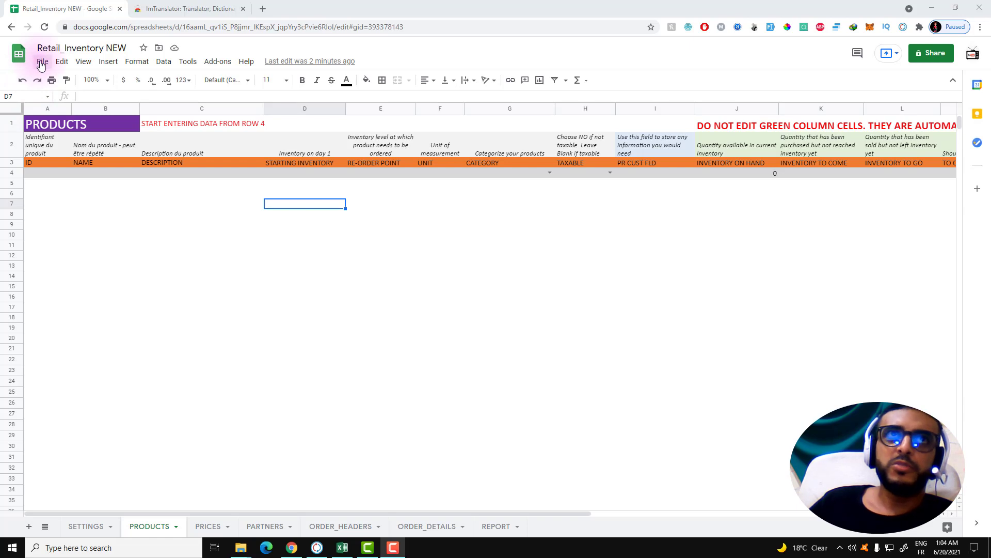
Download the translated workbook as Microsoft Excel (.xlsx) and save it to Documents
left_click(43, 61)
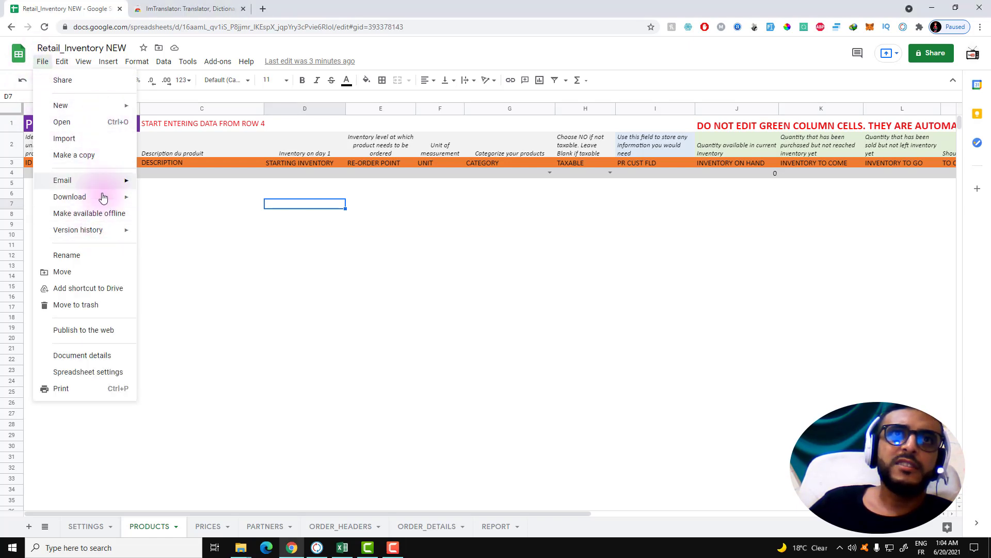
mouse_move(62, 180)
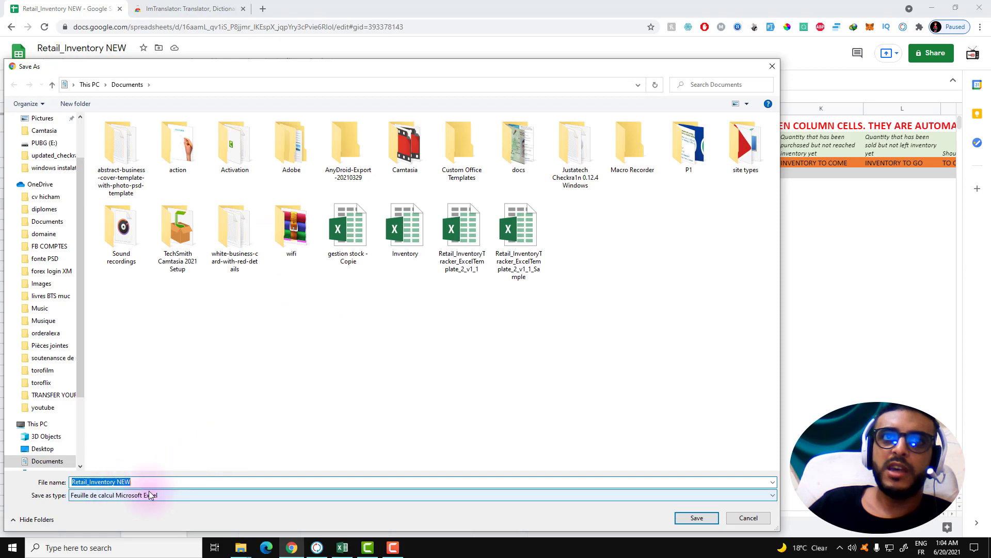
left_click(748, 518)
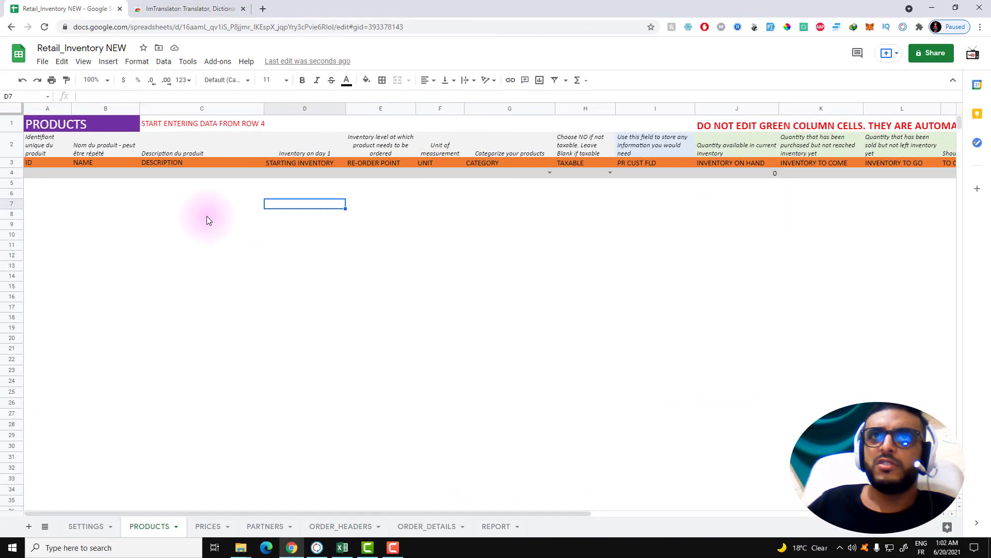